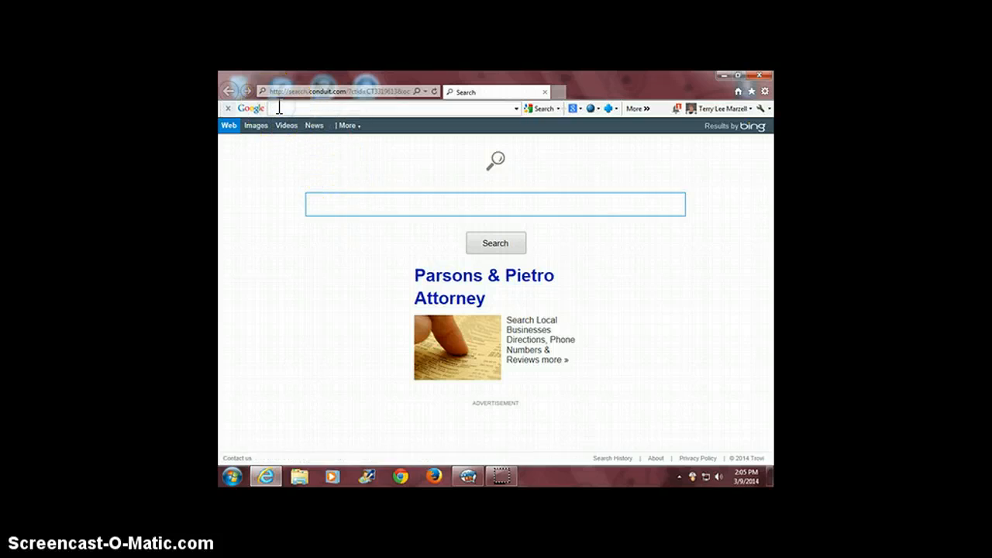
Search Google for 'comic life' and open the plasq.com result
type("comic life")
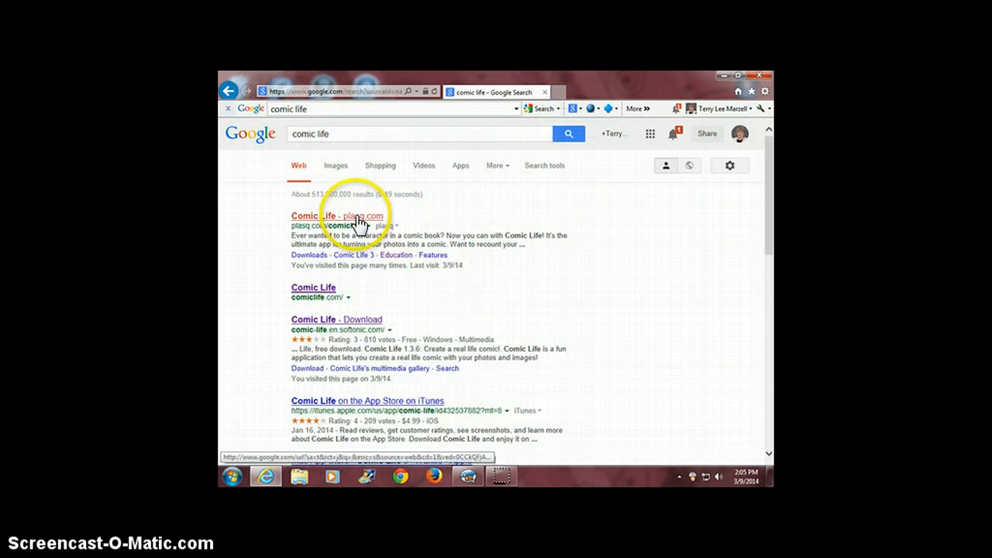
left_click(315, 215)
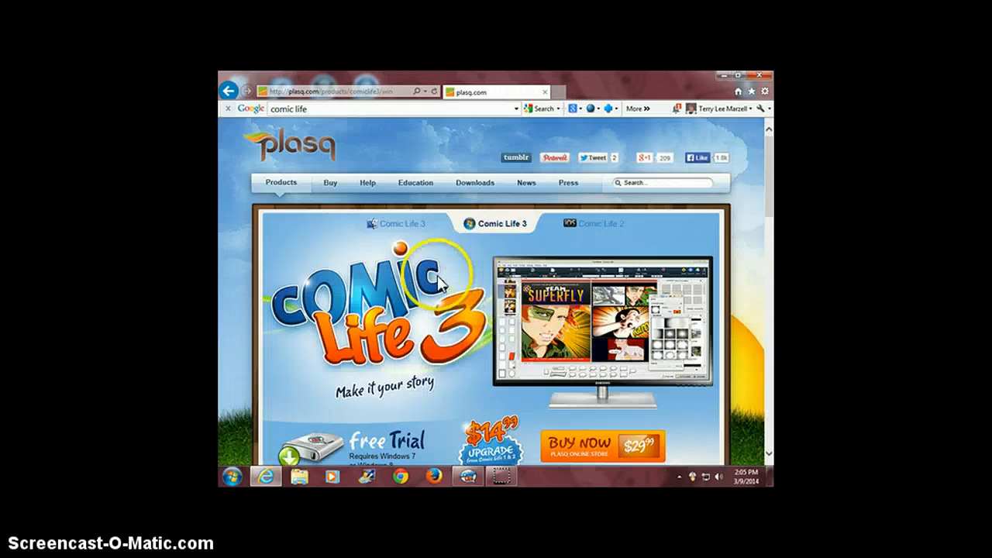
scroll("down", 3)
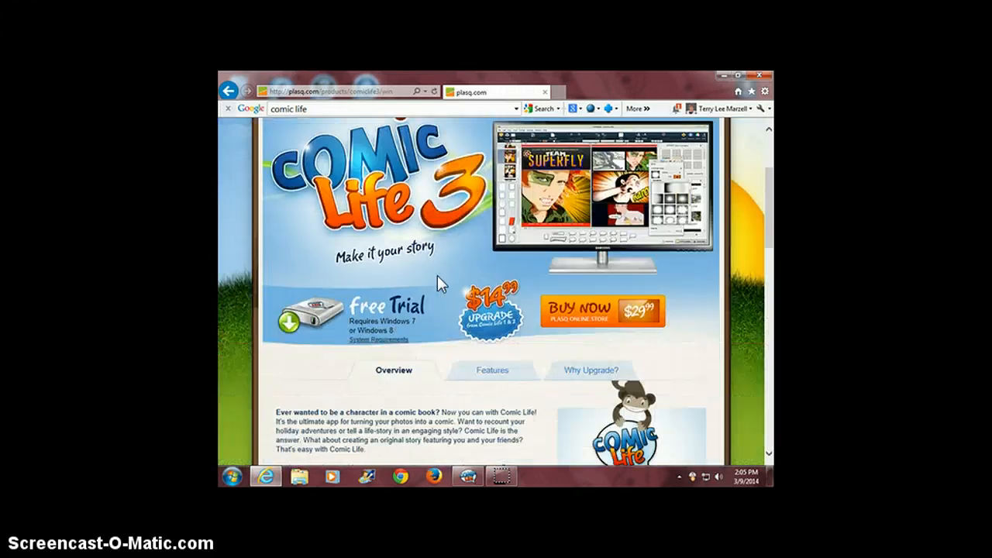
scroll("down", 3)
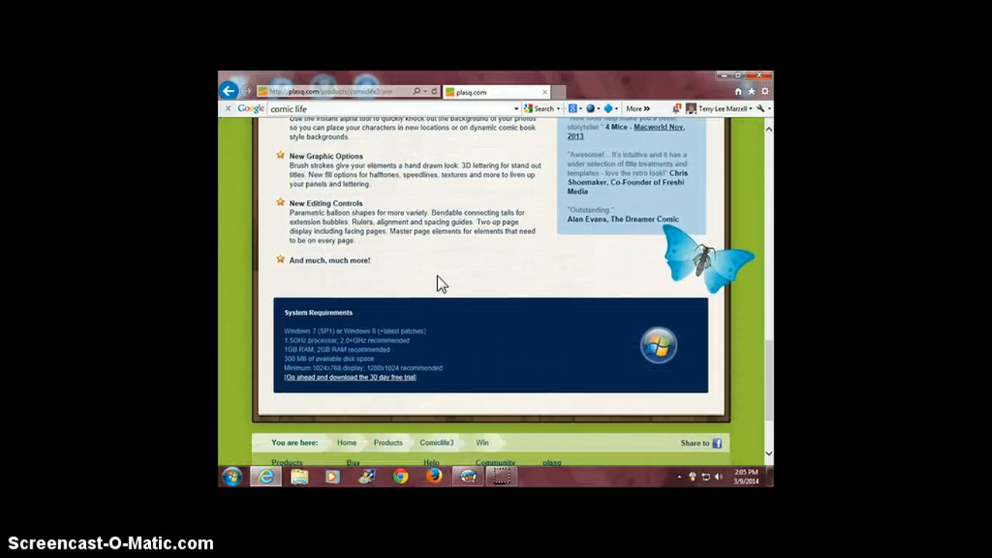
scroll("down", 3)
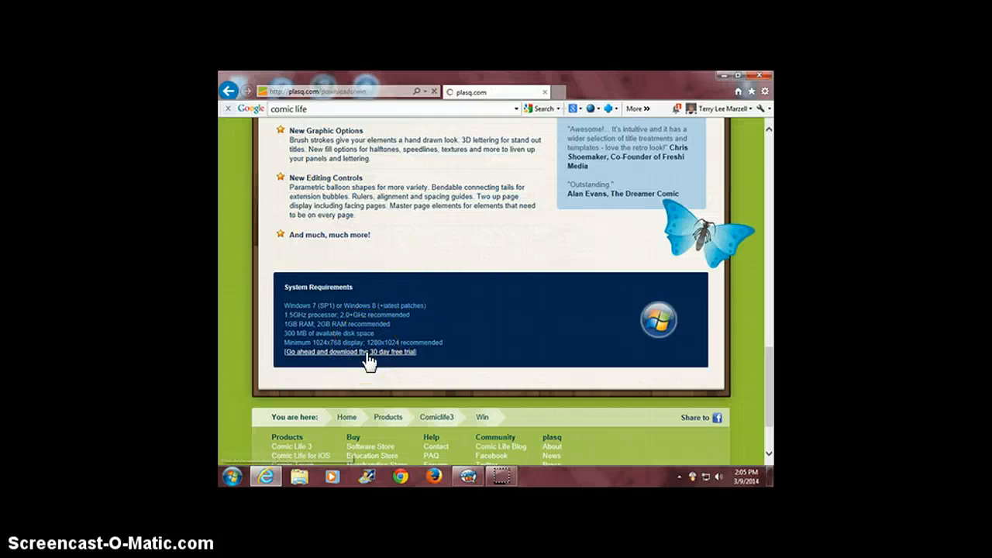
Reach the Comic Life 3 30-day free-trial downloads page, then select the desktop shortcut
left_click(351, 352)
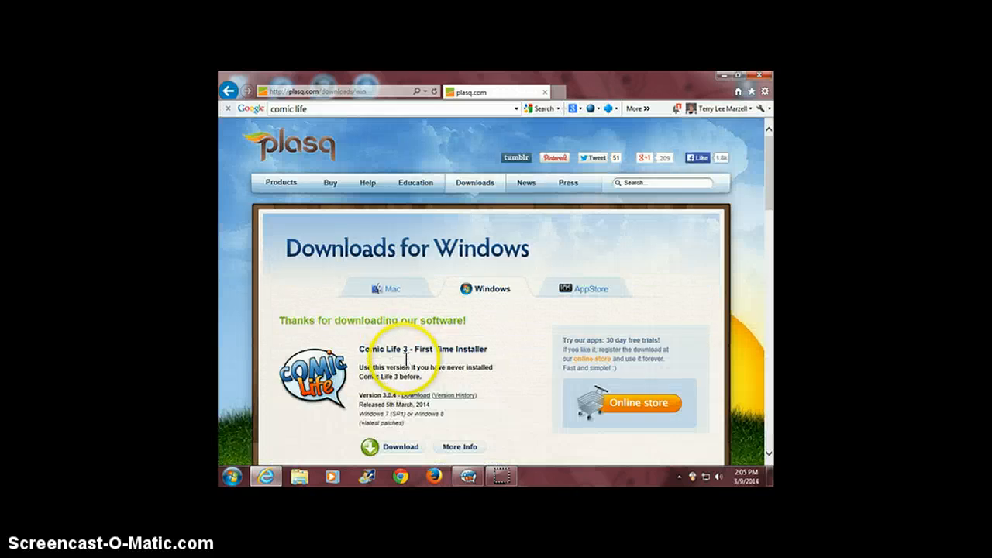
scroll("down", 3)
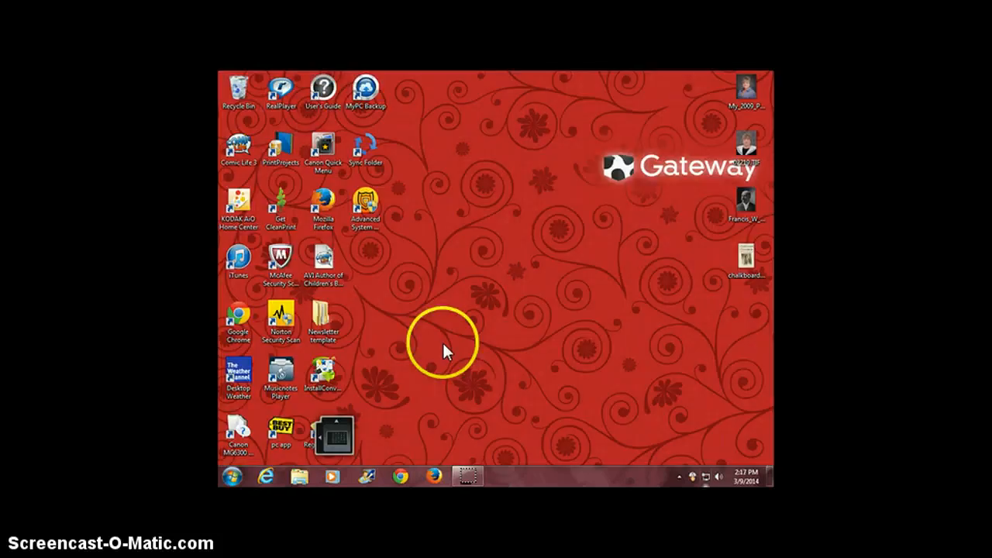
mouse_move(425, 348)
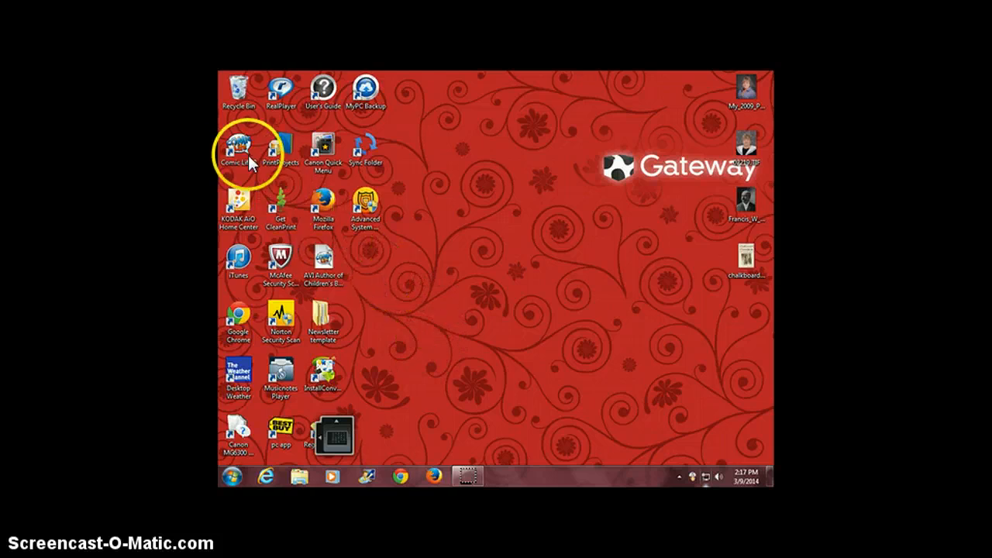
left_click(238, 148)
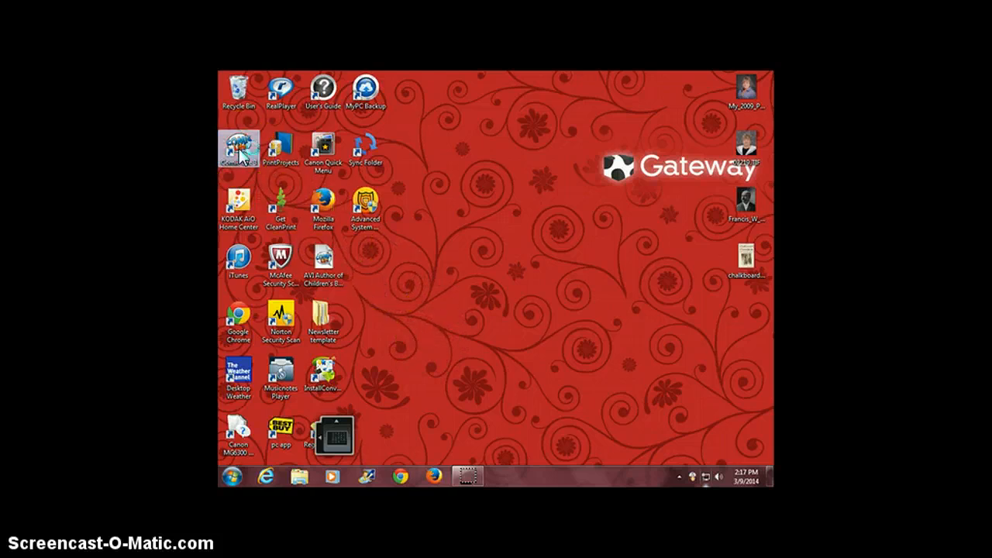
Launch Comic Life 3, choose Not Yet on registration, and open the Help menu
double_click(238, 147)
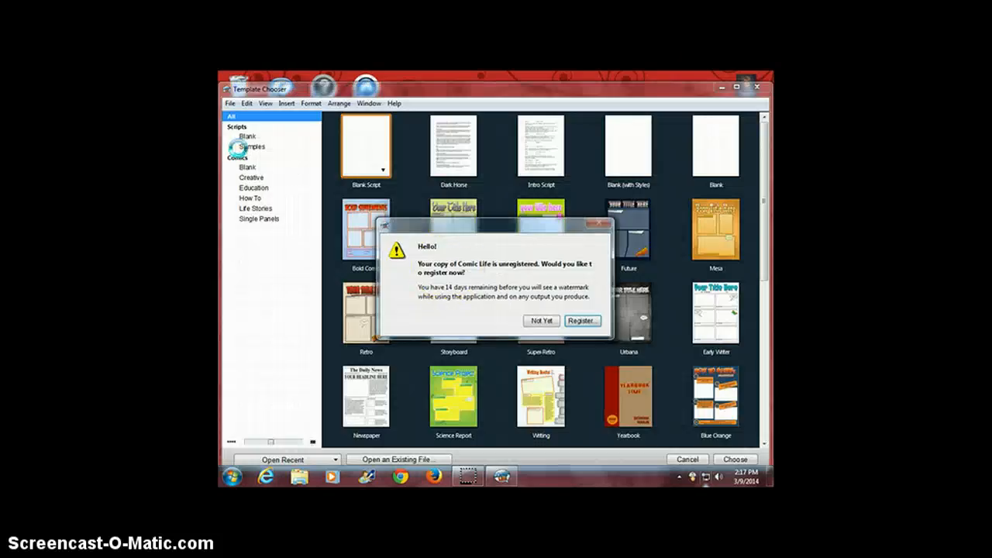
left_click(541, 320)
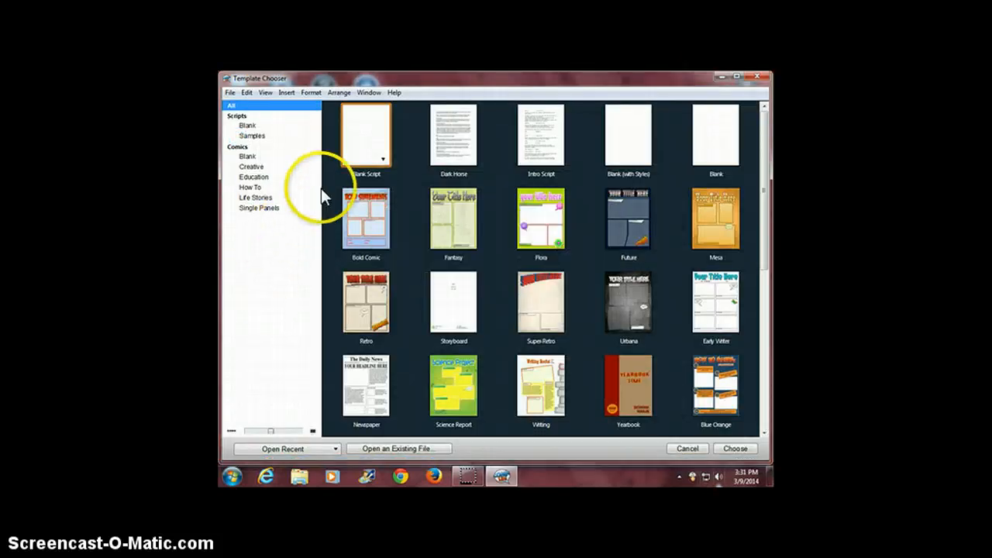
mouse_move(395, 101)
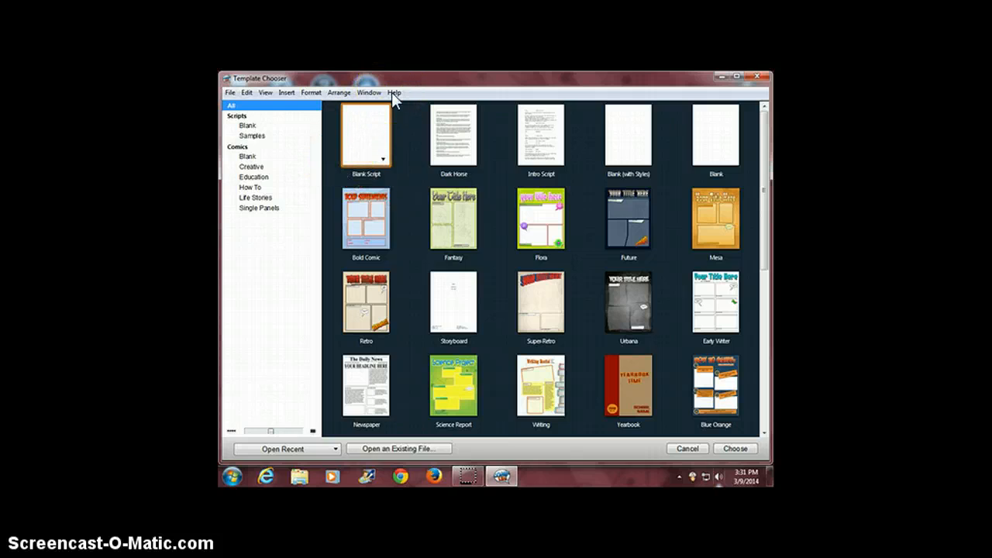
left_click(394, 92)
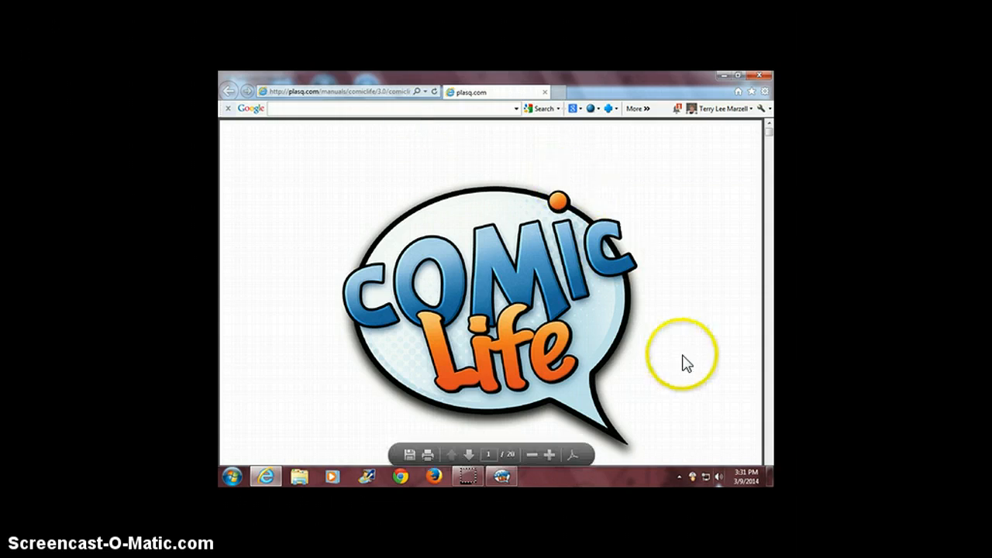
Page past the manual's cover and scroll to the Template Chooser section
left_click(468, 454)
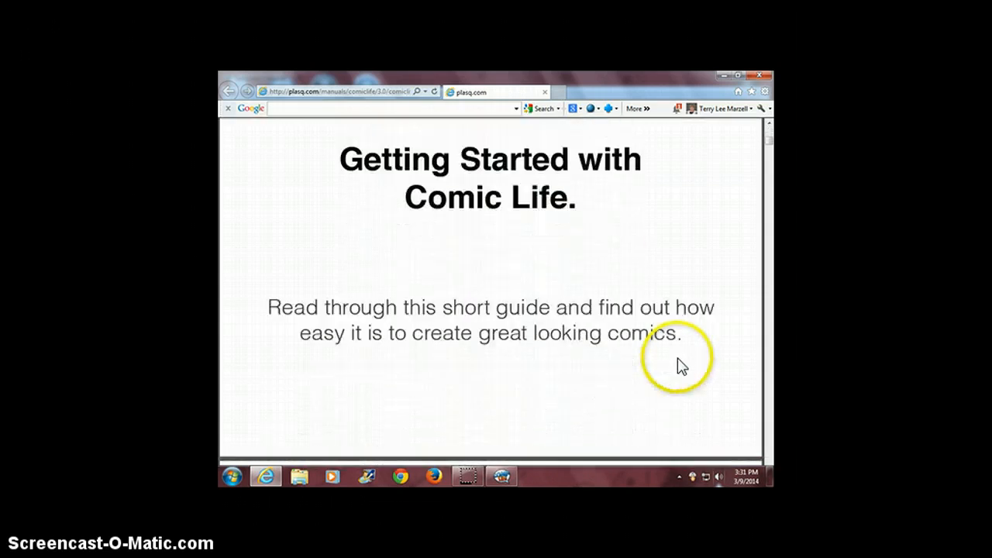
scroll("down", 3)
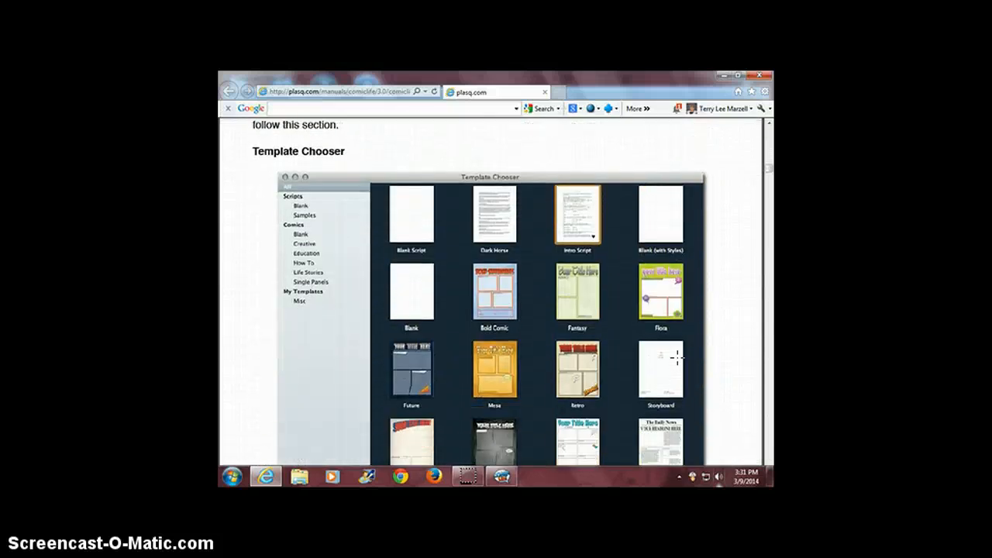
scroll("down", 3)
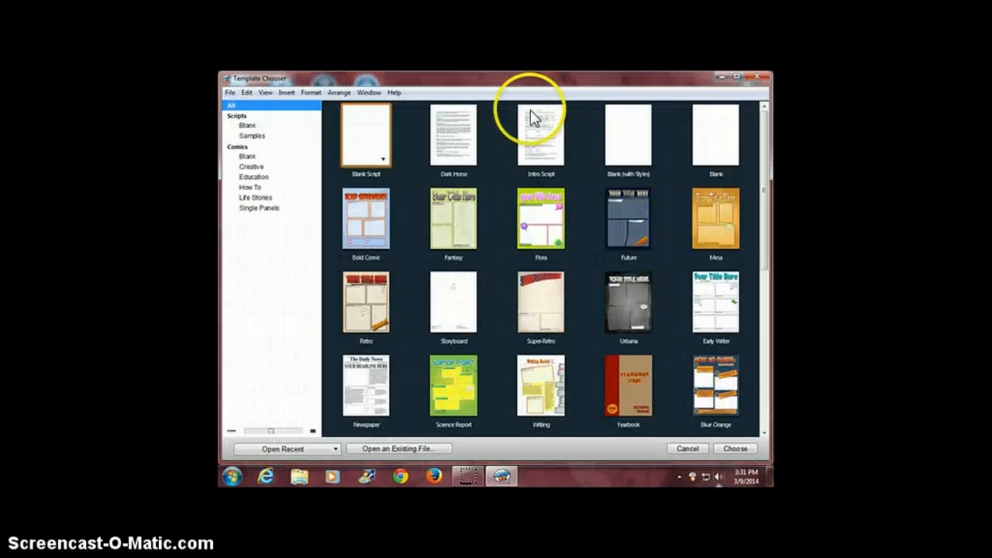
Open Help > Comic Life Help and browse the HTML Help window
left_click(394, 92)
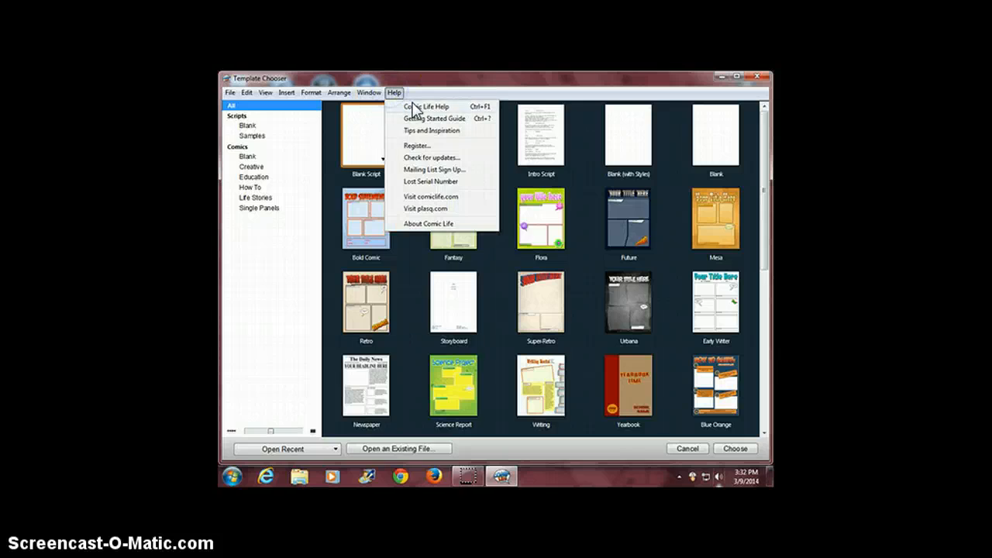
left_click(426, 106)
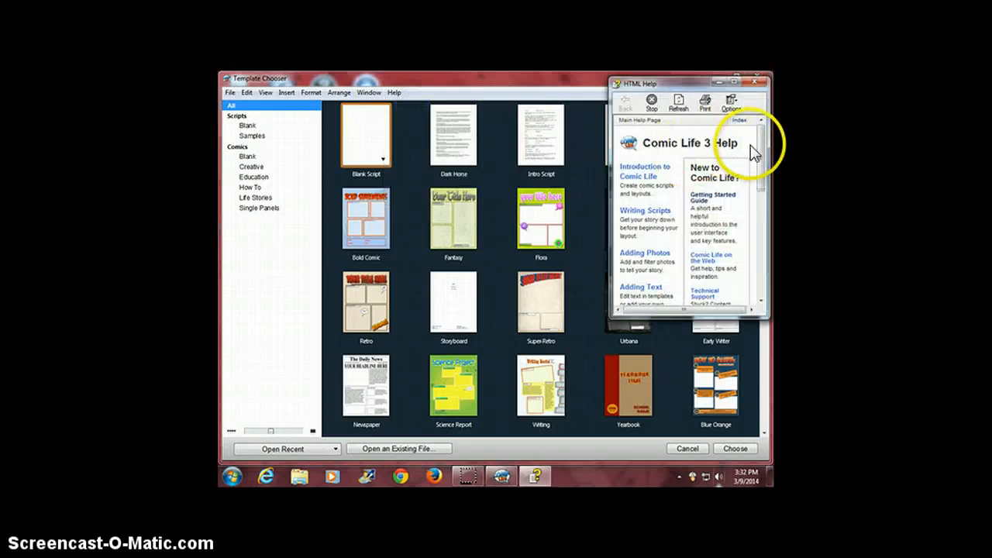
scroll("down", 3)
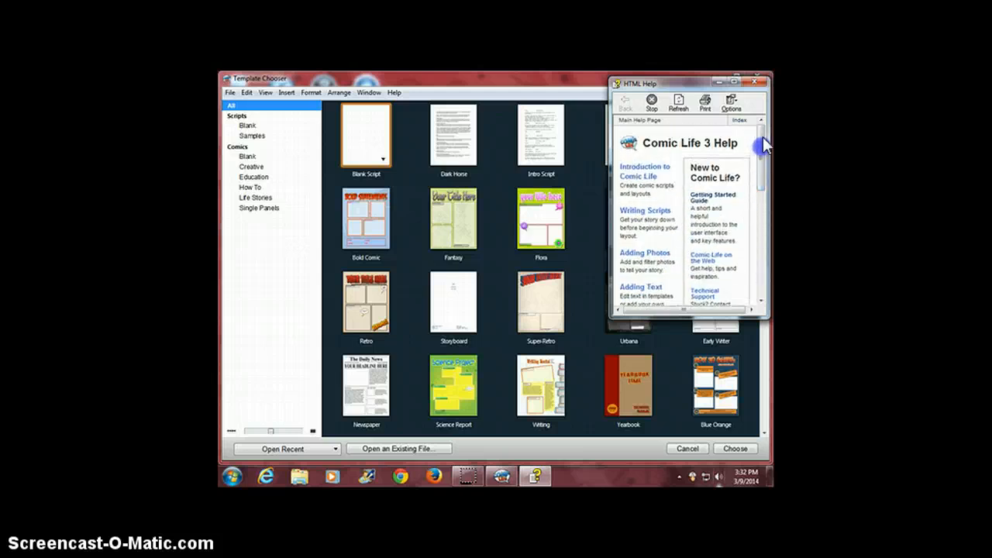
left_click(755, 83)
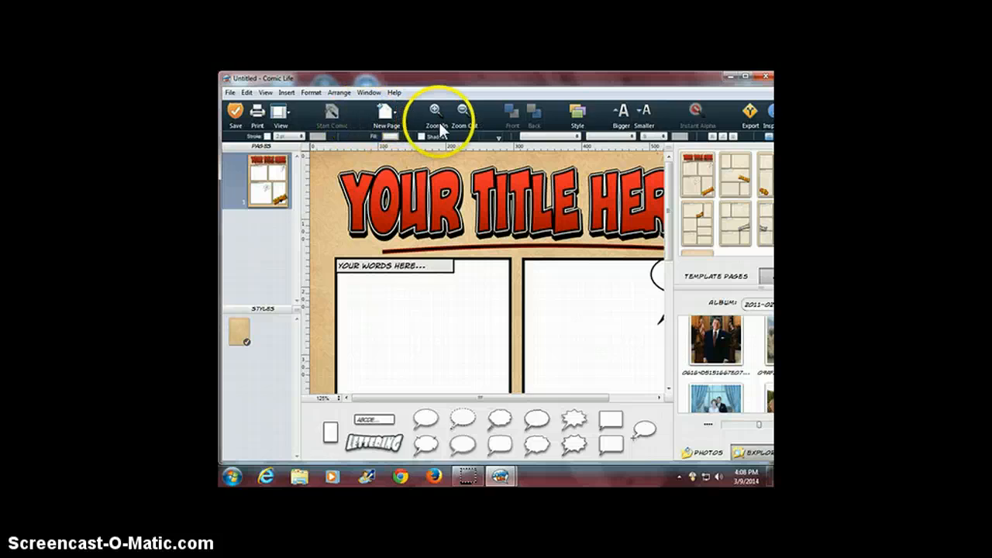
left_click(464, 112)
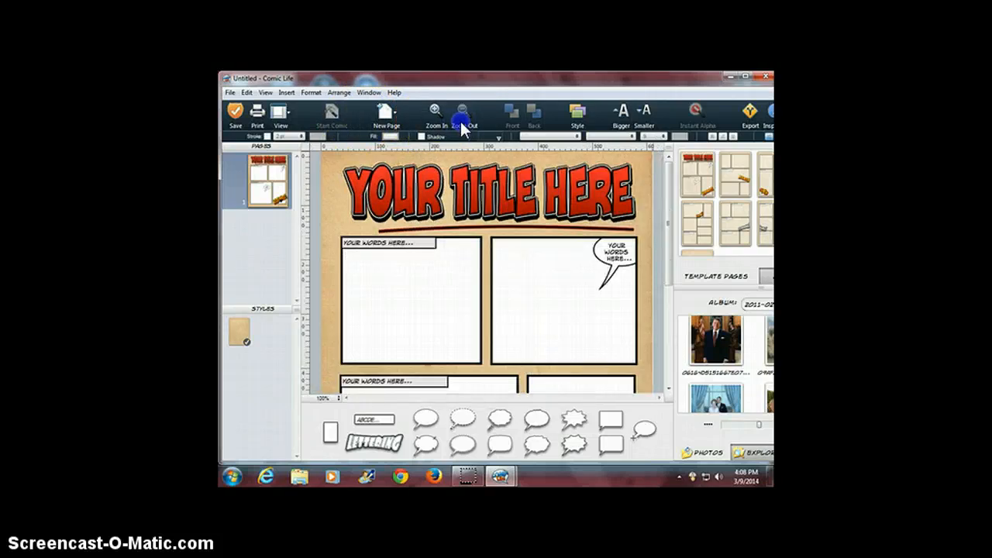
left_click(460, 112)
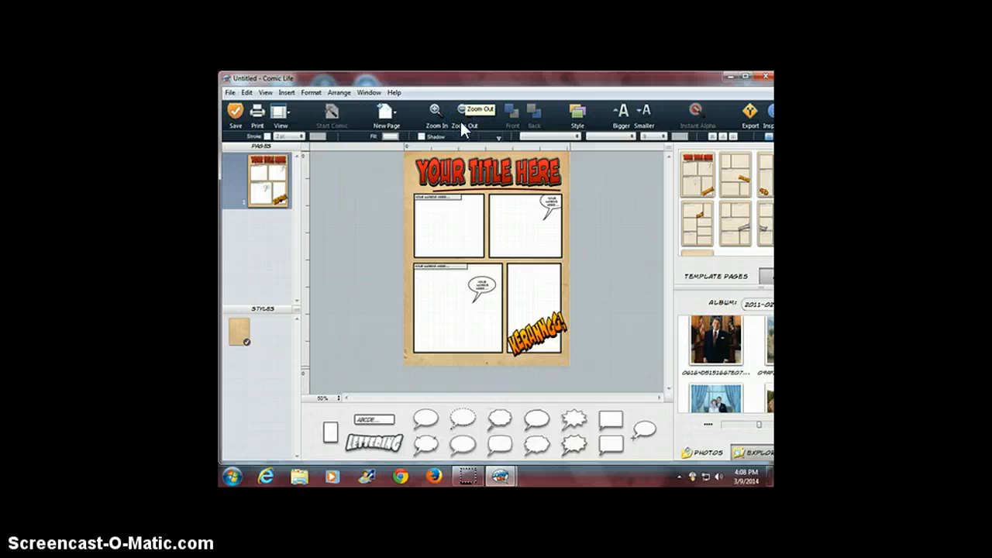
left_click(436, 111)
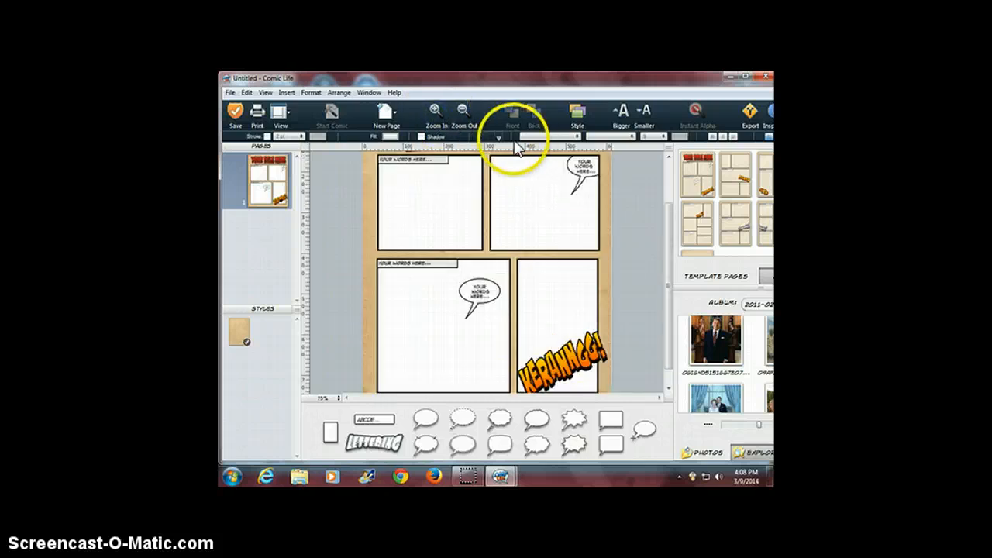
scroll("down", 3)
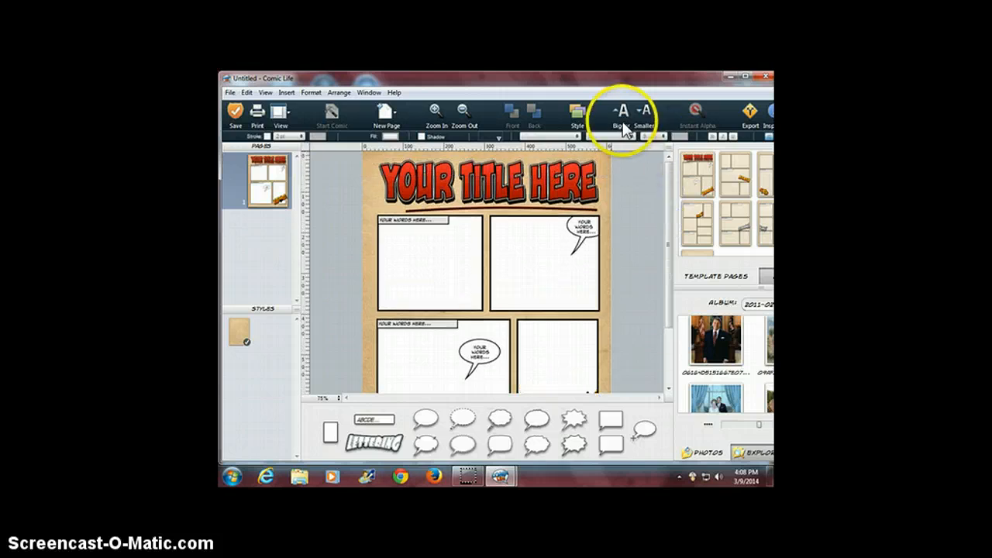
mouse_move(678, 131)
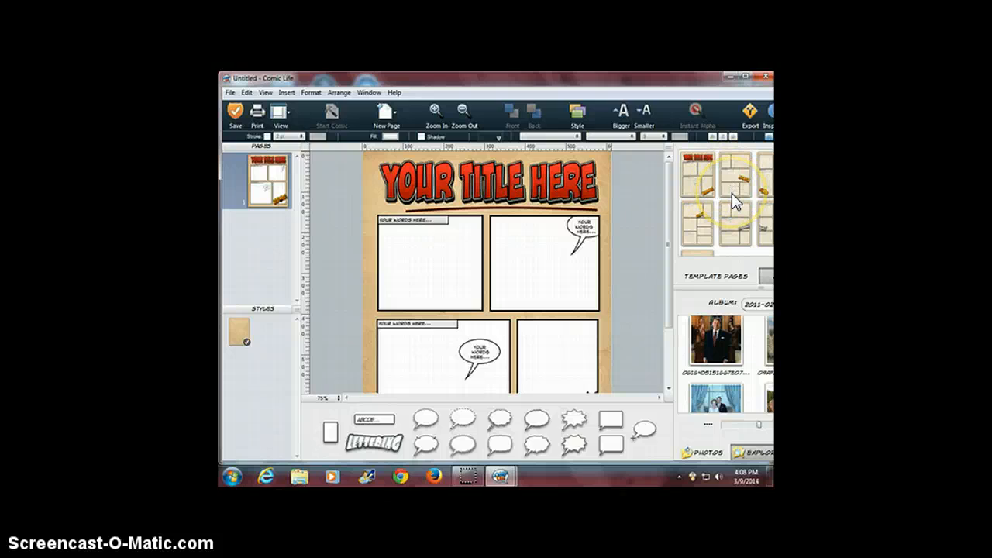
mouse_move(750, 329)
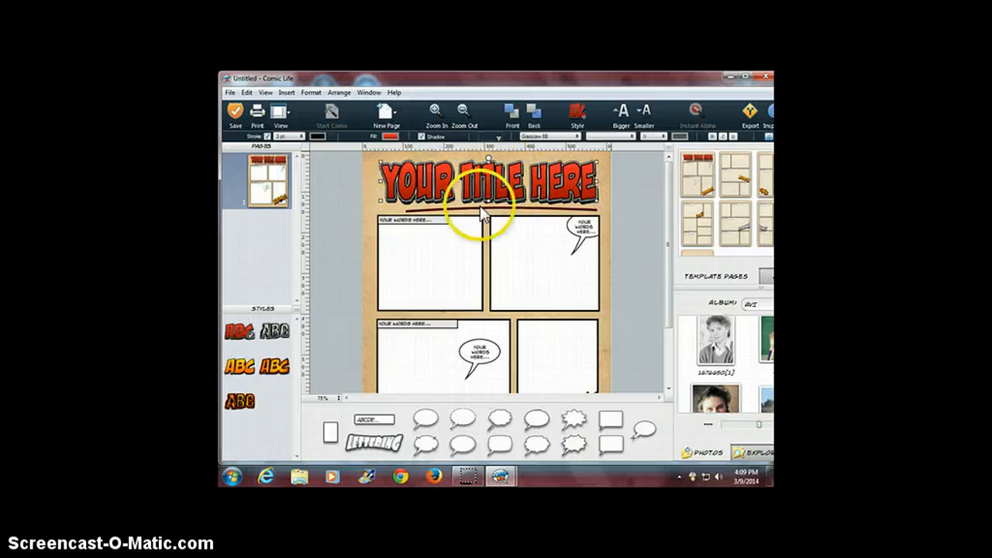
Apply an orange lettering style to the page title from the Styles panel
left_click(484, 186)
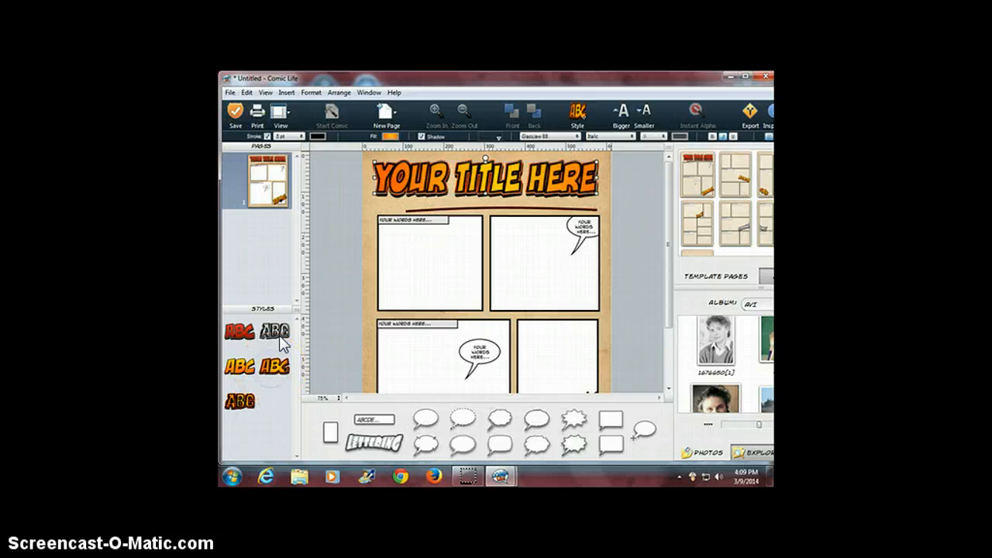
left_click(240, 401)
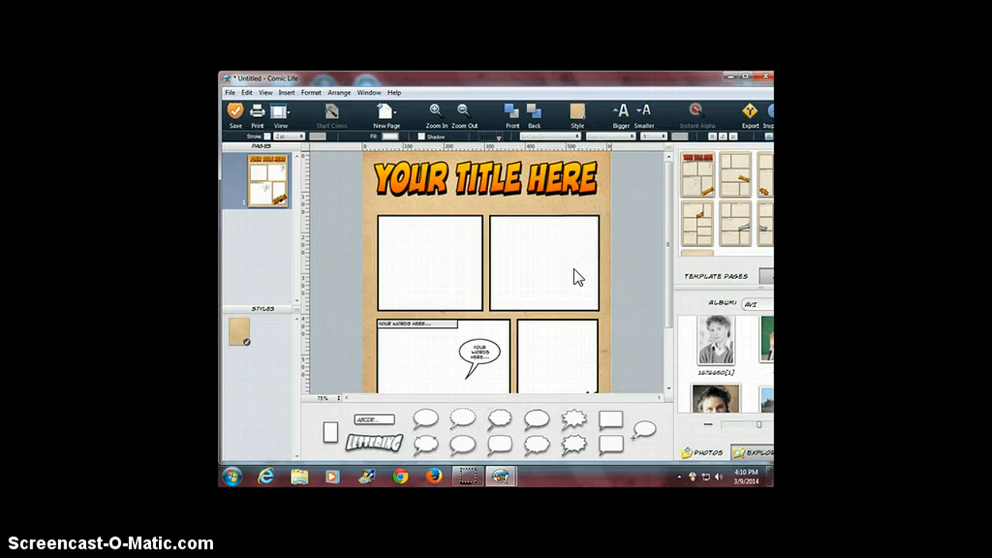
Remove the top-right panel, stretch the top-left panel to the page edge, then select the title
left_click(544, 264)
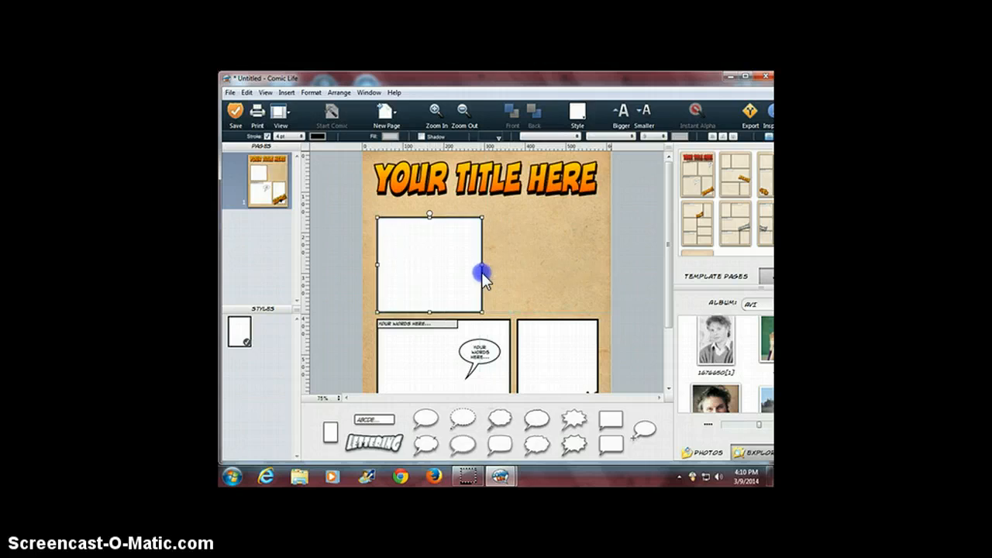
left_click_drag(480, 264, 558, 264)
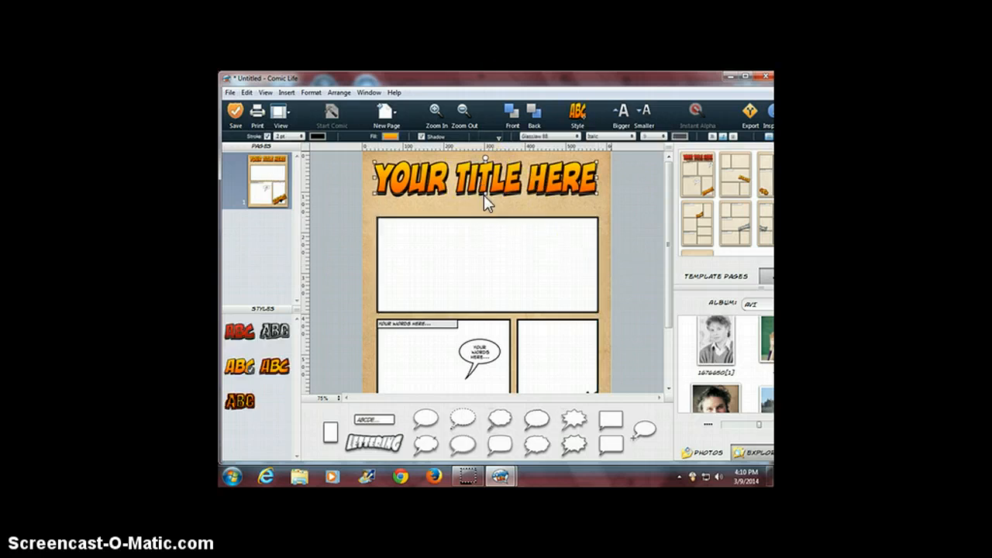
left_click(485, 182)
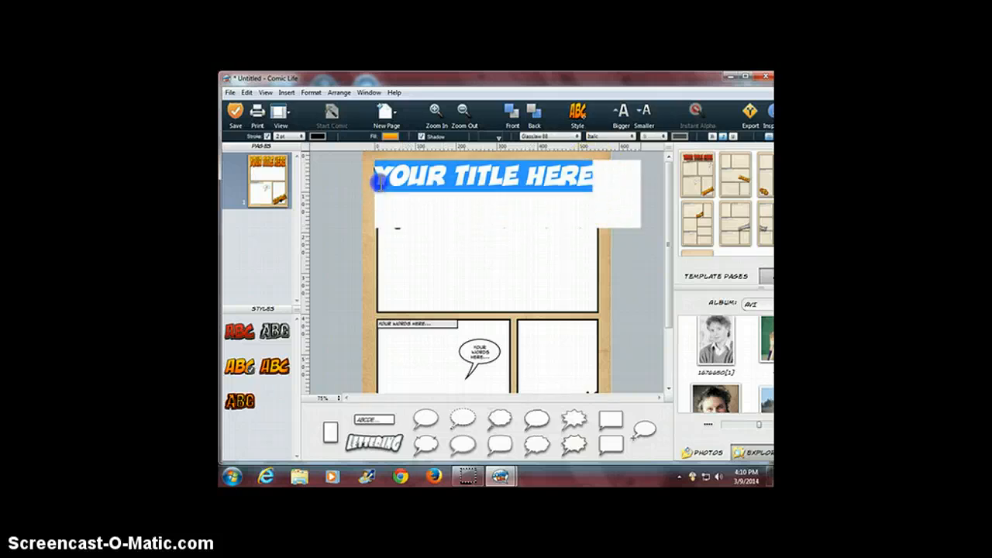
Type 'CHANGE MY TITLE' as the title text and finish editing
type("CHANGE")
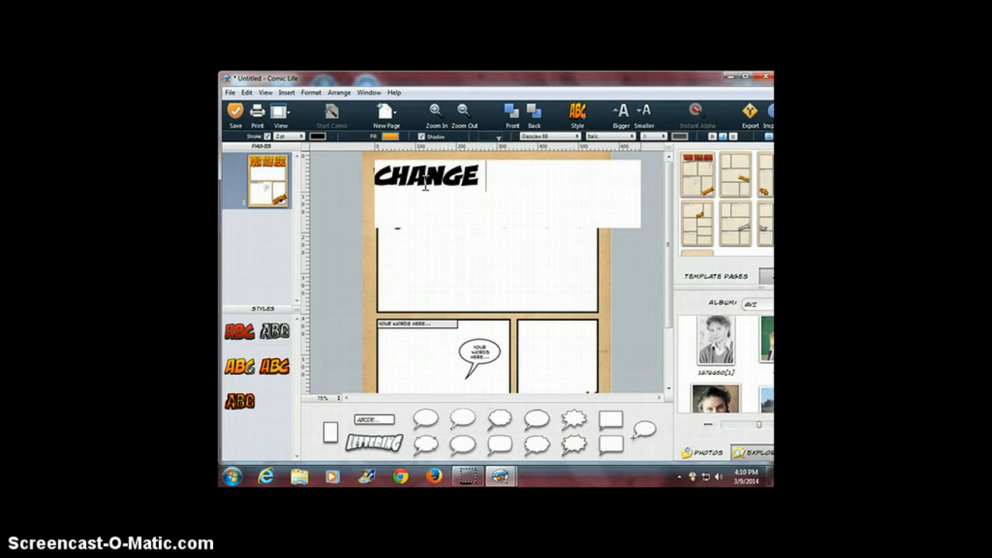
type("MY TITLE")
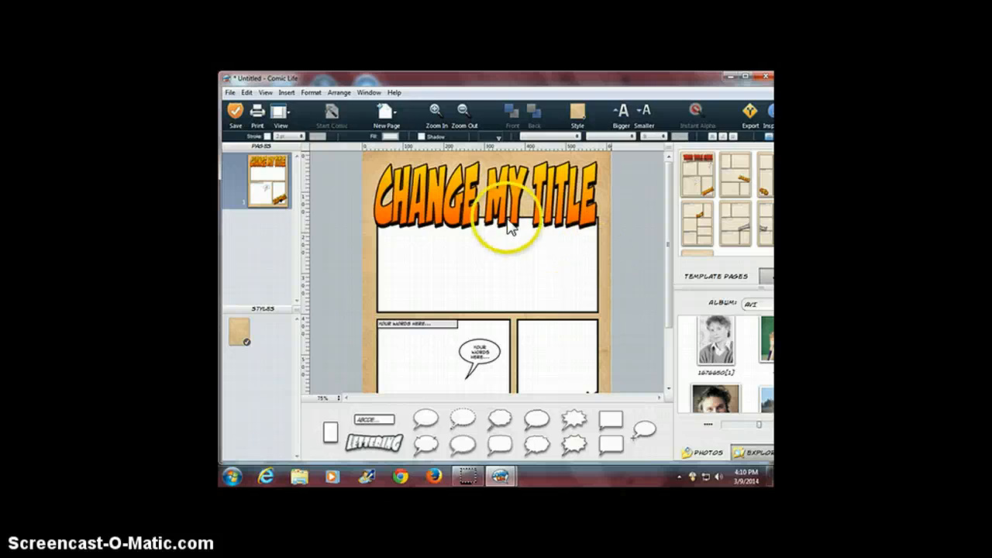
left_click(484, 198)
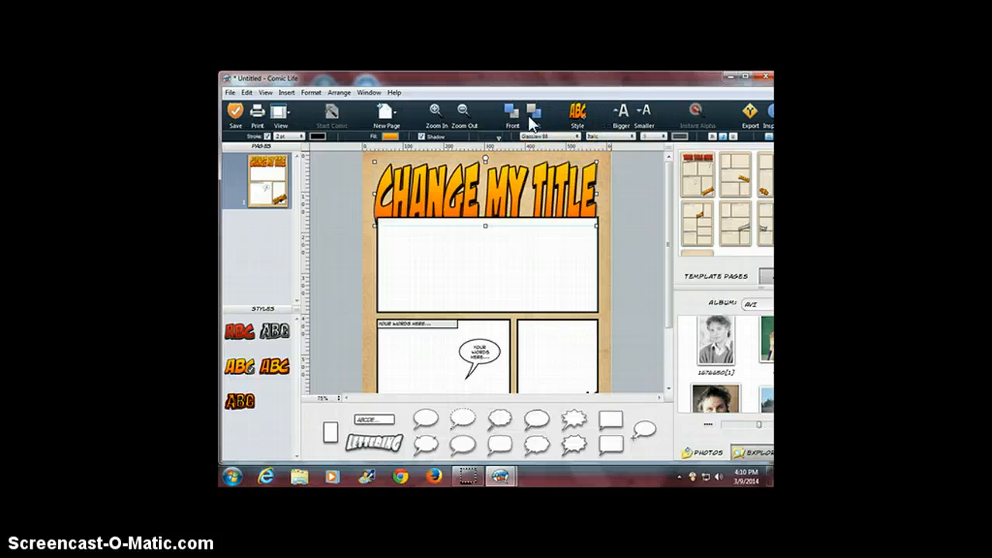
mouse_move(533, 121)
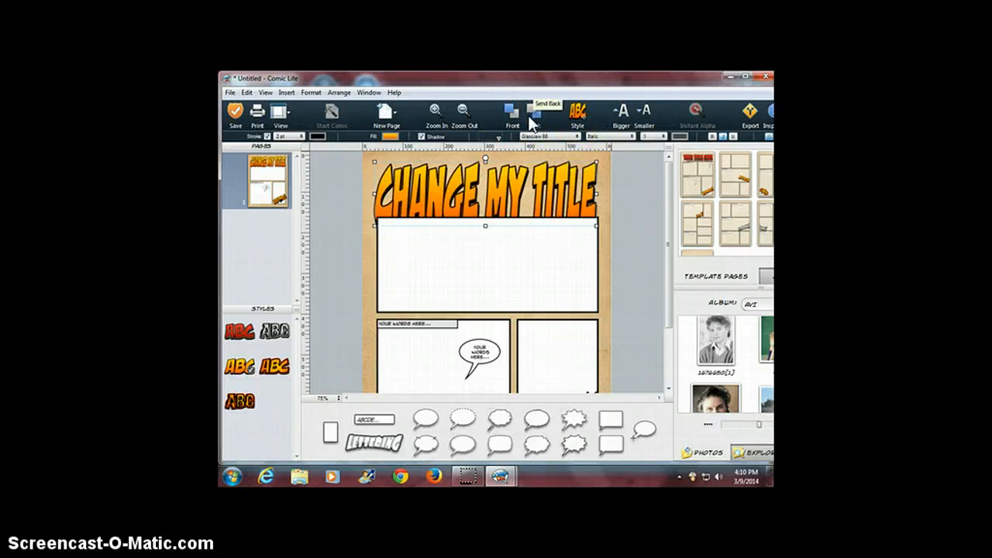
Layer the 'CHANGE MY TITLE' lettering in front of the top panel
left_click(510, 114)
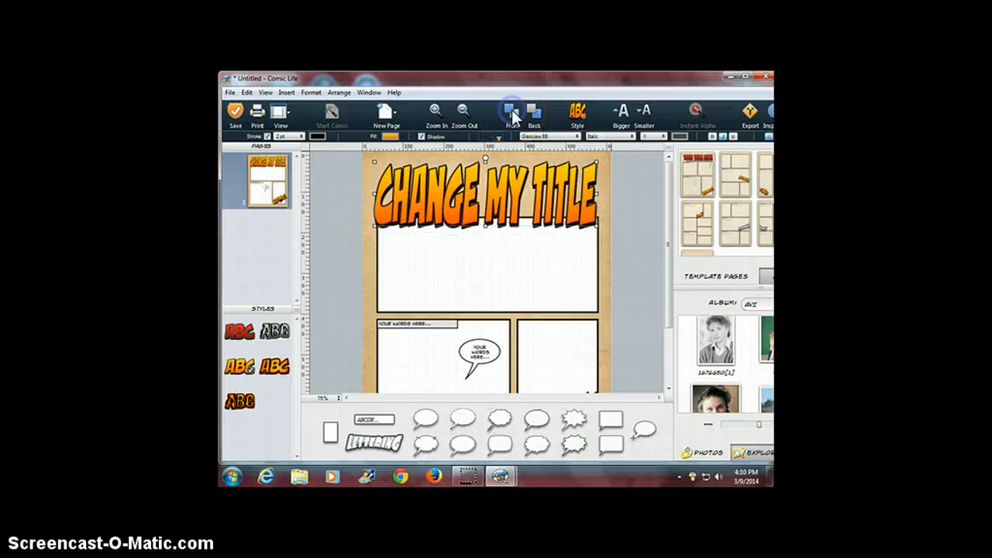
mouse_move(511, 114)
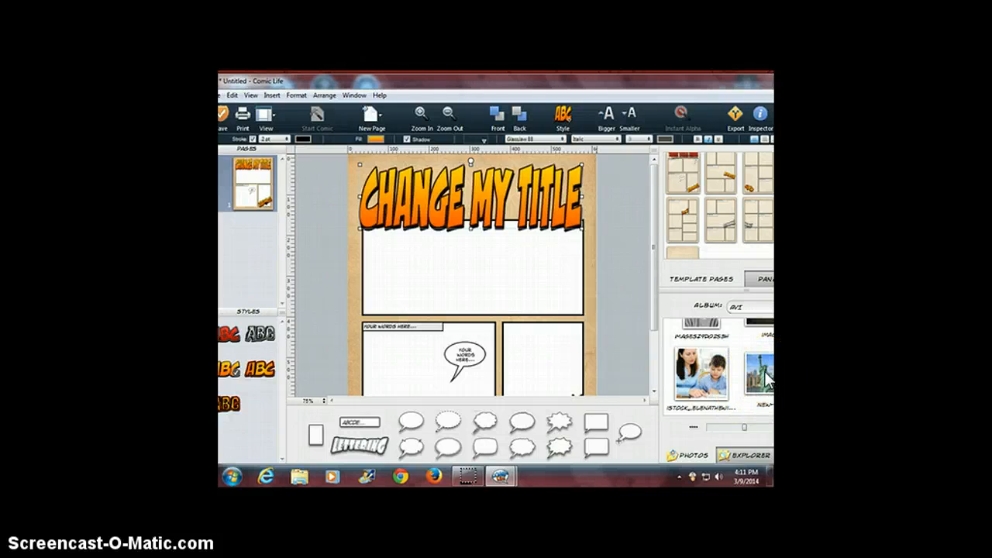
Drop the New York Statue of Liberty photo into the top panel and readjust its position
left_click_drag(755, 364, 535, 279)
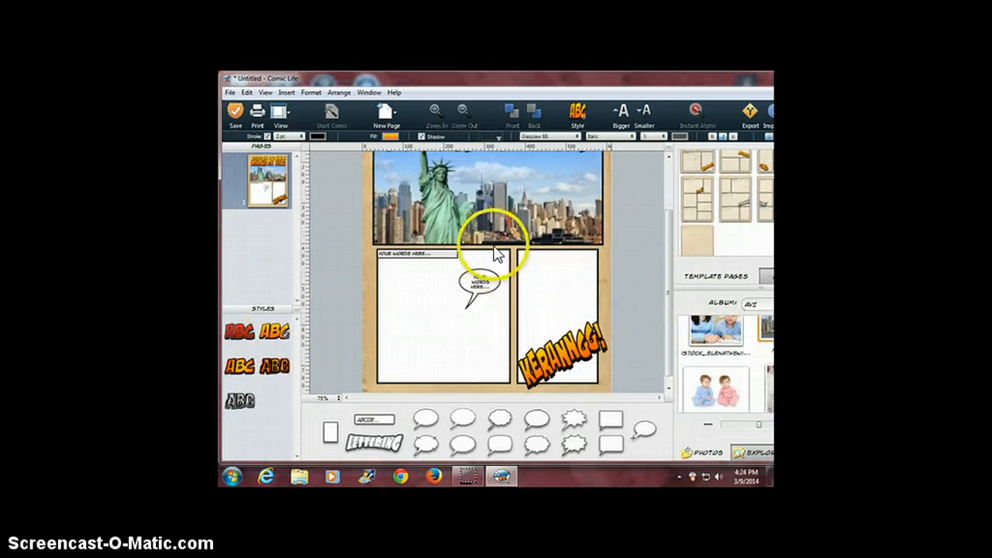
left_click(494, 248)
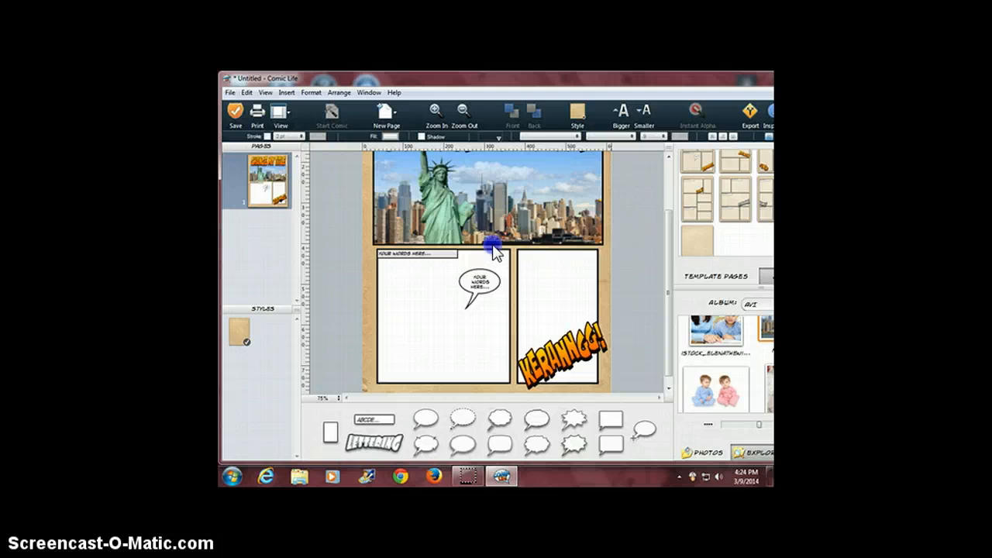
left_click(492, 246)
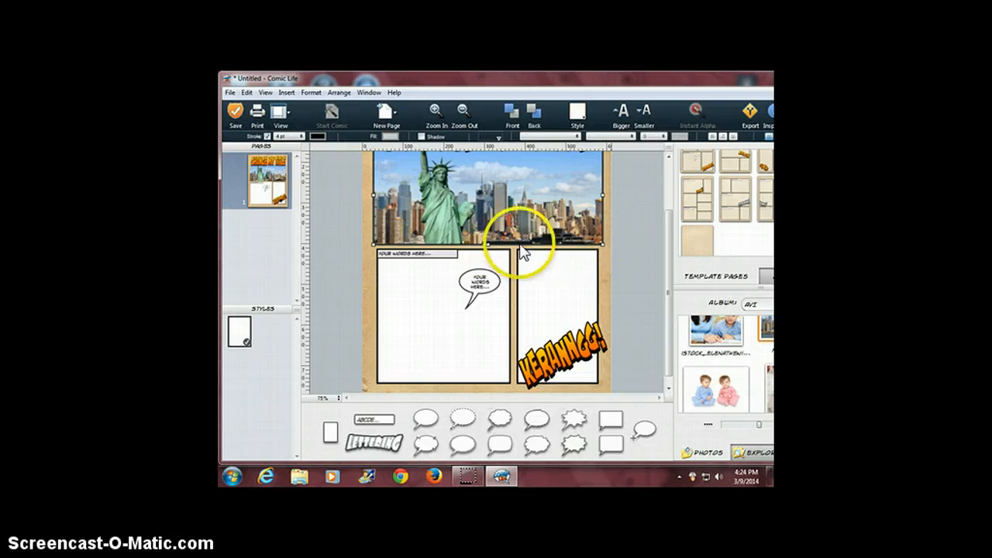
left_click_drag(523, 248, 523, 217)
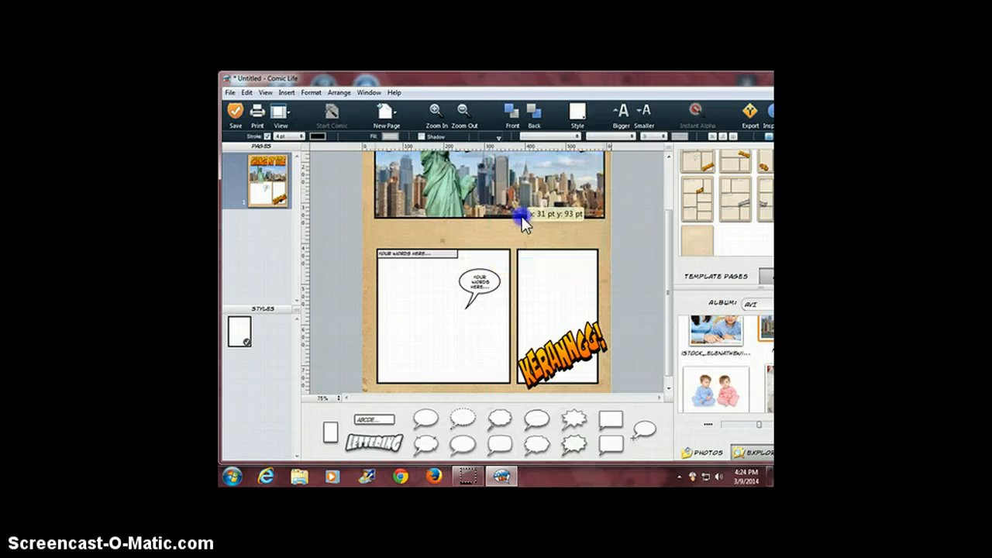
left_click_drag(527, 215, 521, 239)
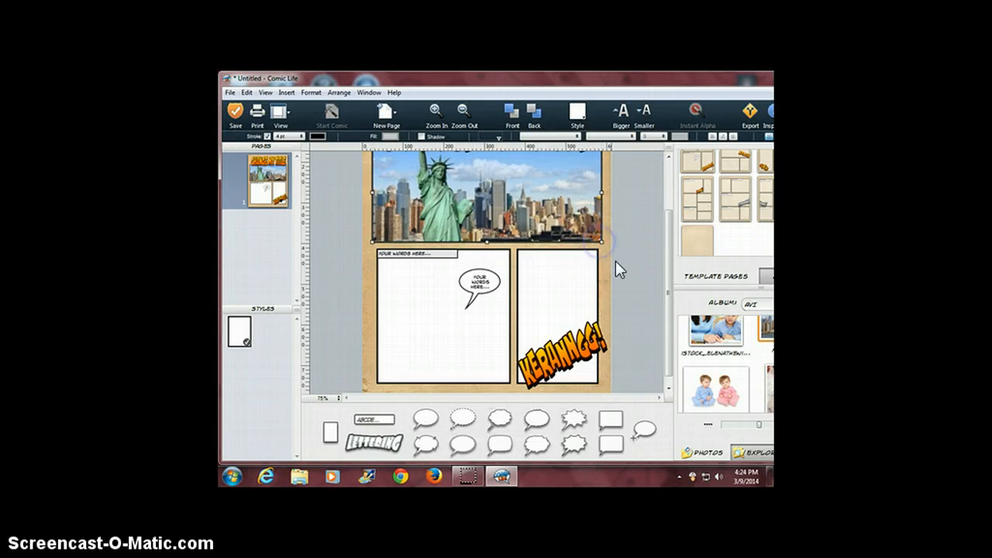
Remove the bottom-right panel and the caption box over the twins photo
left_click(570, 364)
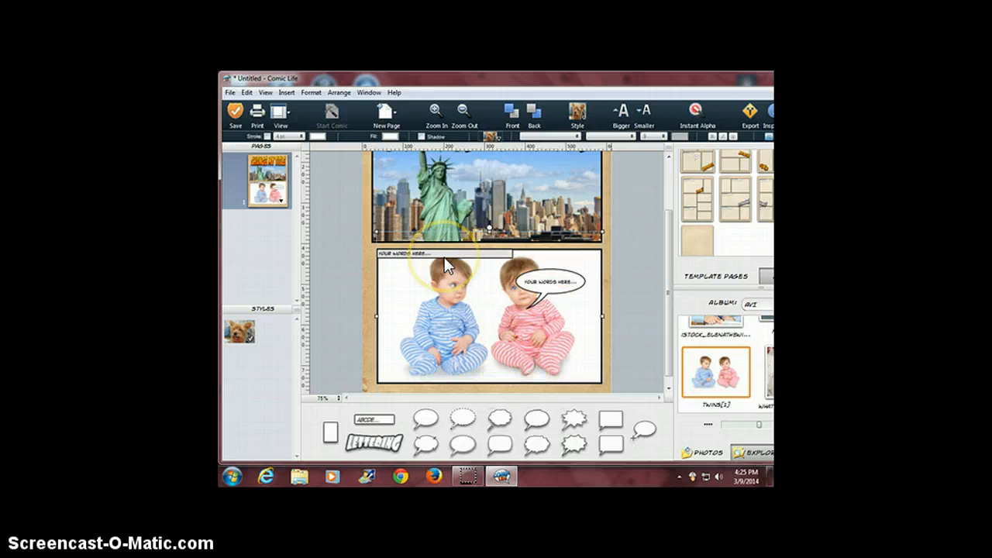
left_click(442, 254)
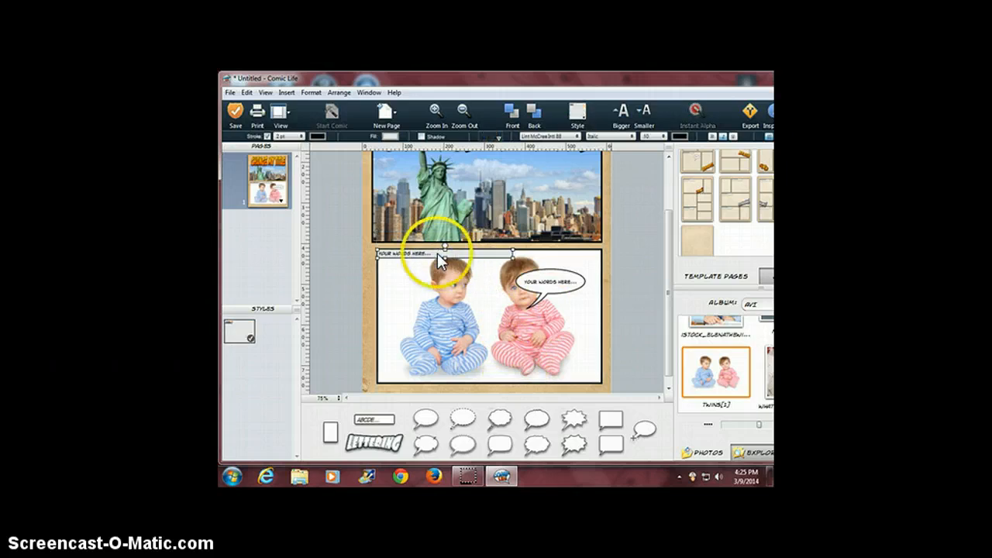
left_click_drag(444, 253, 496, 388)
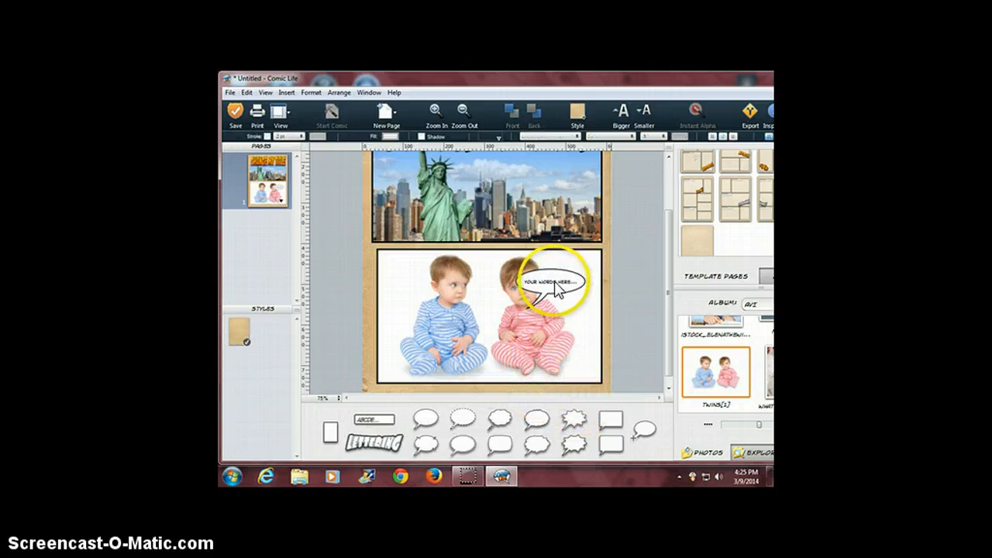
Place a speech bubble beside the blue baby with its tail aimed at him
left_click(542, 281)
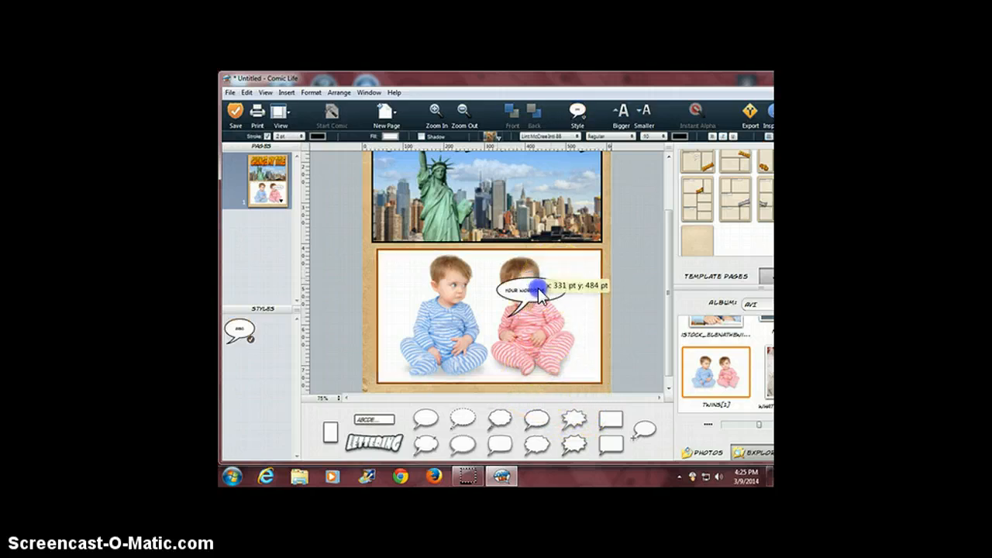
left_click_drag(537, 293, 424, 330)
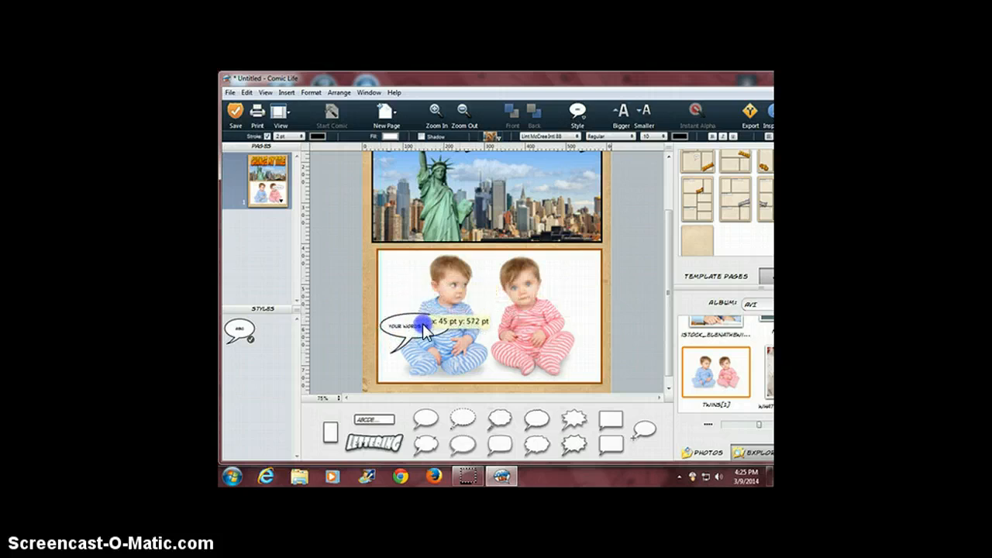
left_click_drag(422, 329, 399, 364)
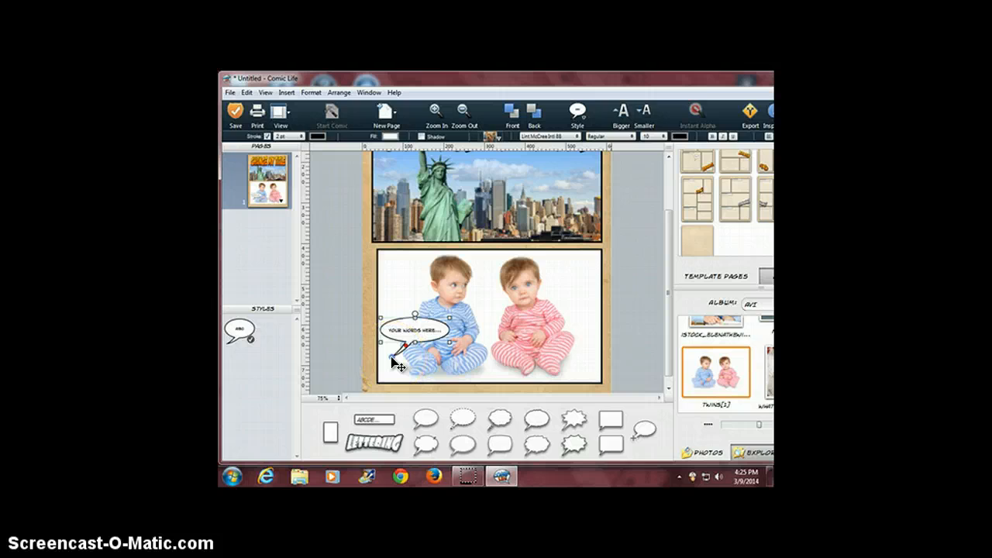
left_click_drag(403, 345, 468, 364)
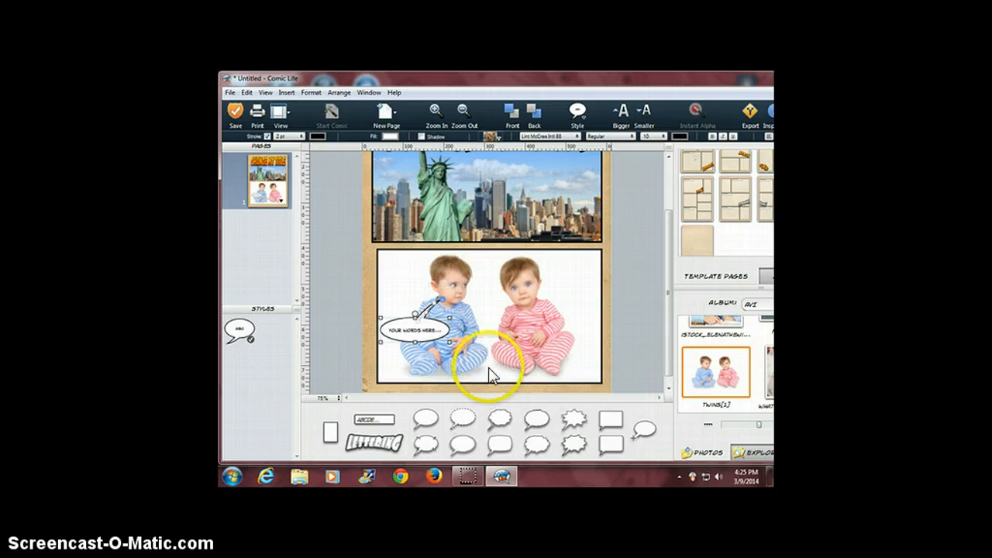
mouse_move(426, 430)
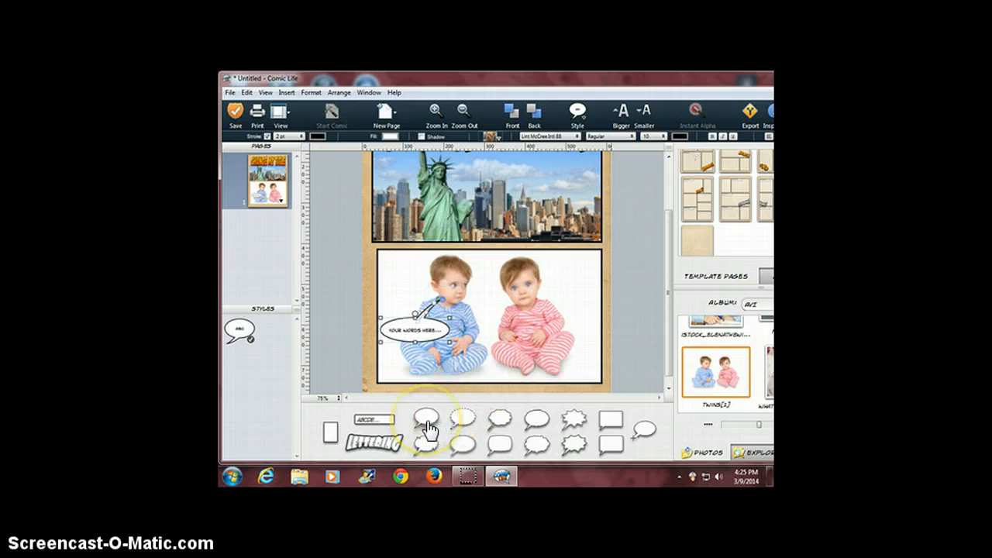
Add a second bubble near the pink baby and type "I'M THE OLDEST"
left_click(428, 421)
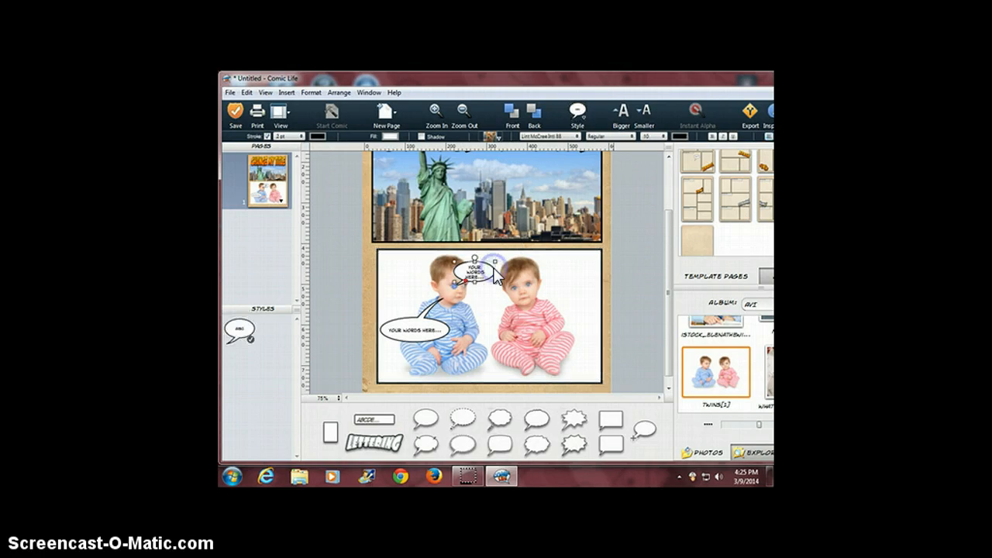
left_click_drag(488, 267, 554, 329)
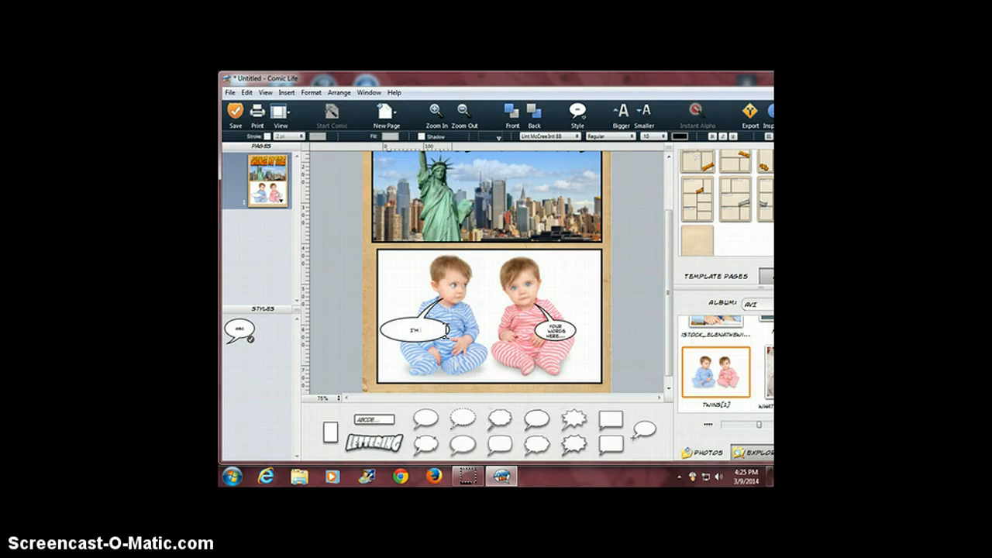
type("I'M THE OLDEST. I")
left_click(555, 330)
type("BIG DEAL!")
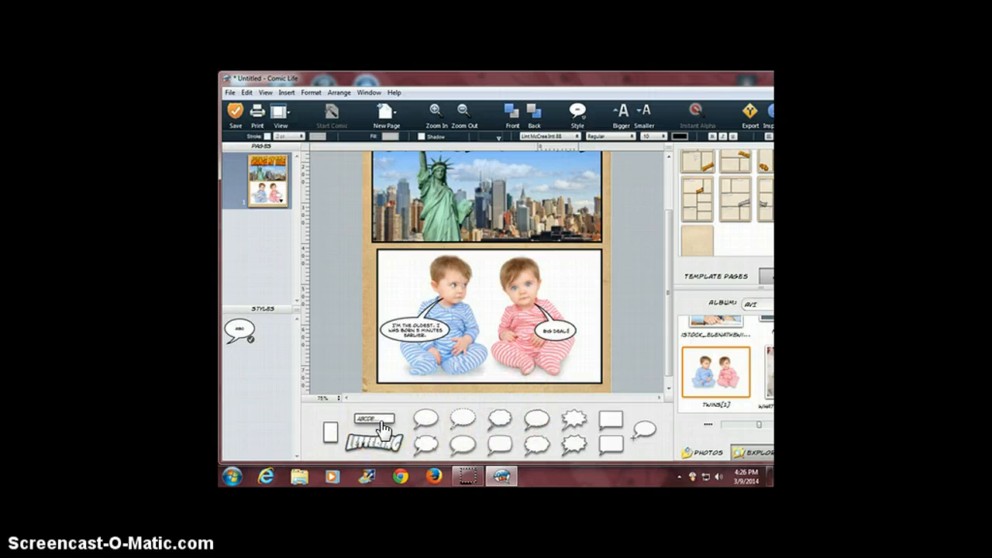
mouse_move(372, 418)
type("I HAVE TWINS!")
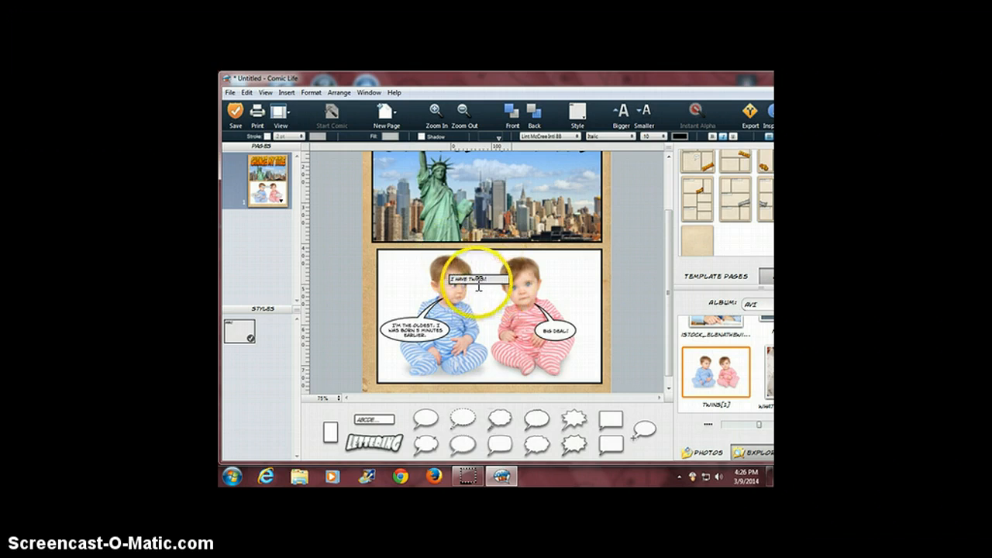
Move the I HAVE TWINS! caption down into place on the twins photo
left_click(473, 279)
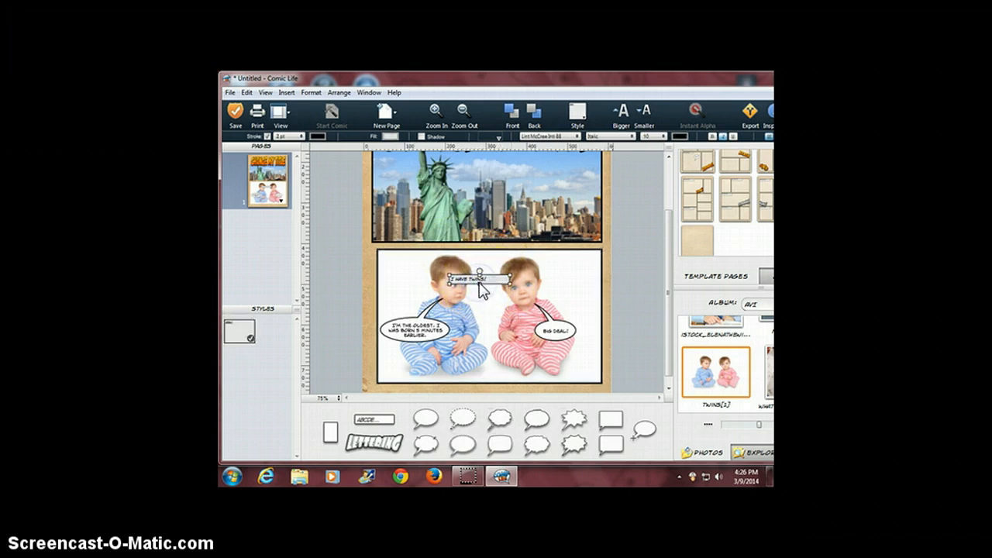
left_click_drag(472, 279, 476, 373)
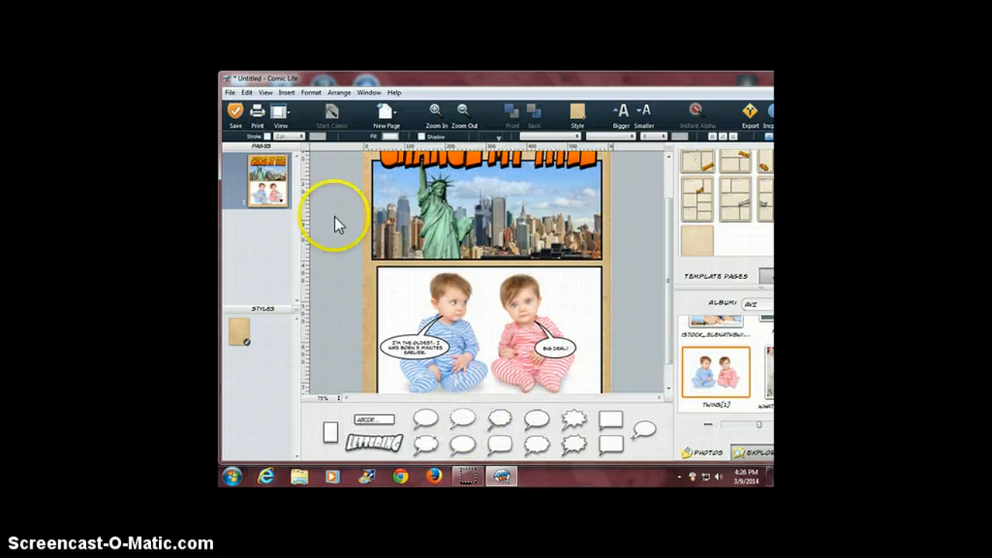
mouse_move(387, 116)
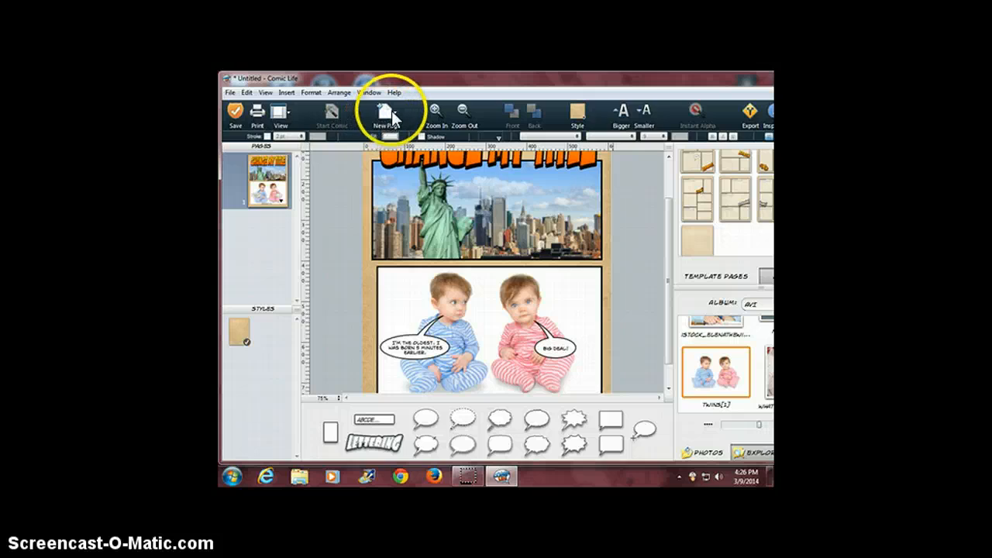
Append a Blank page and then a 4 Panels page from the New Page layouts
left_click(386, 114)
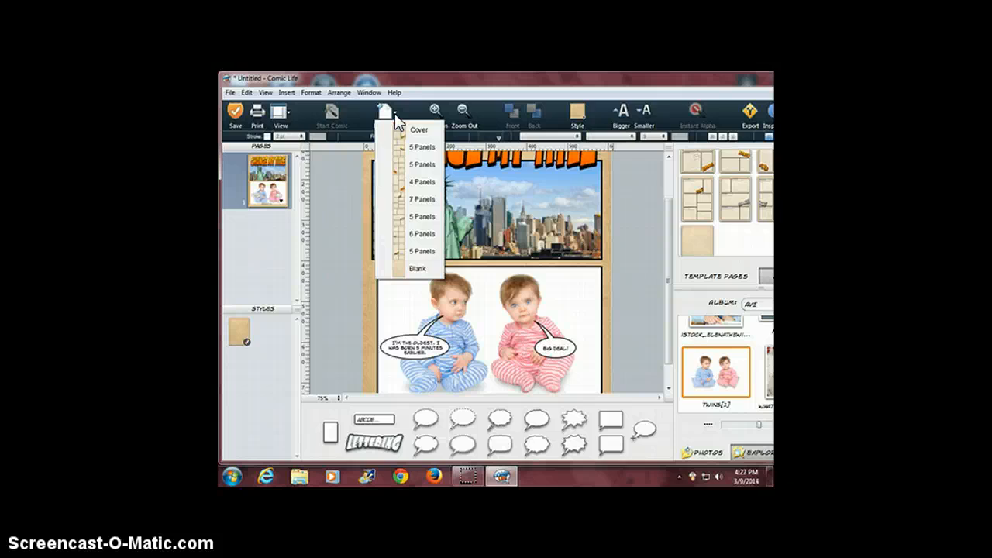
mouse_move(408, 281)
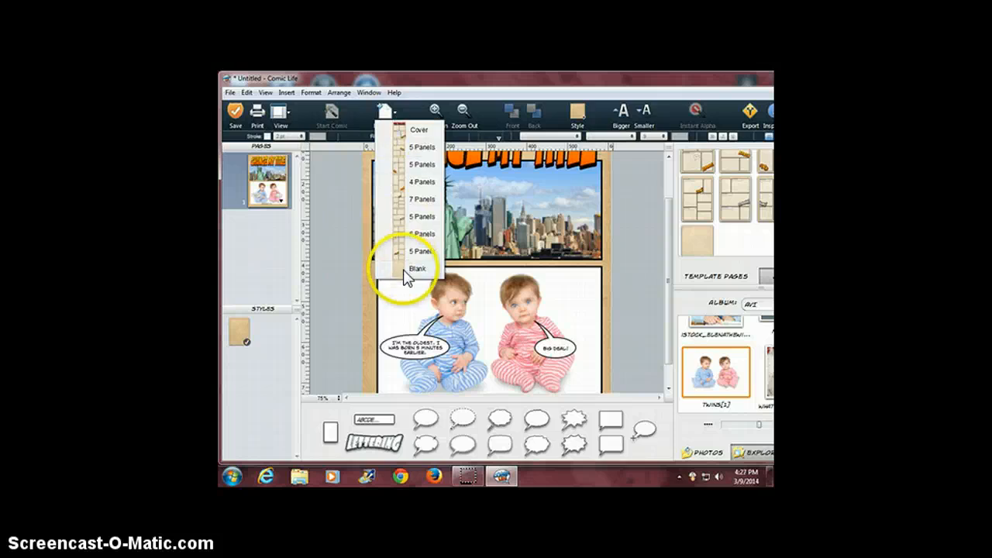
left_click(418, 268)
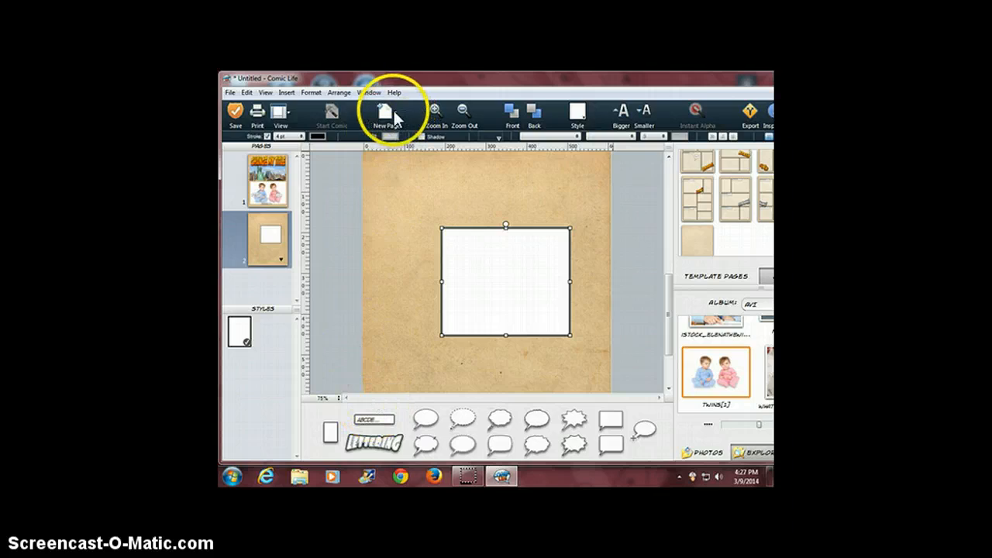
left_click(385, 112)
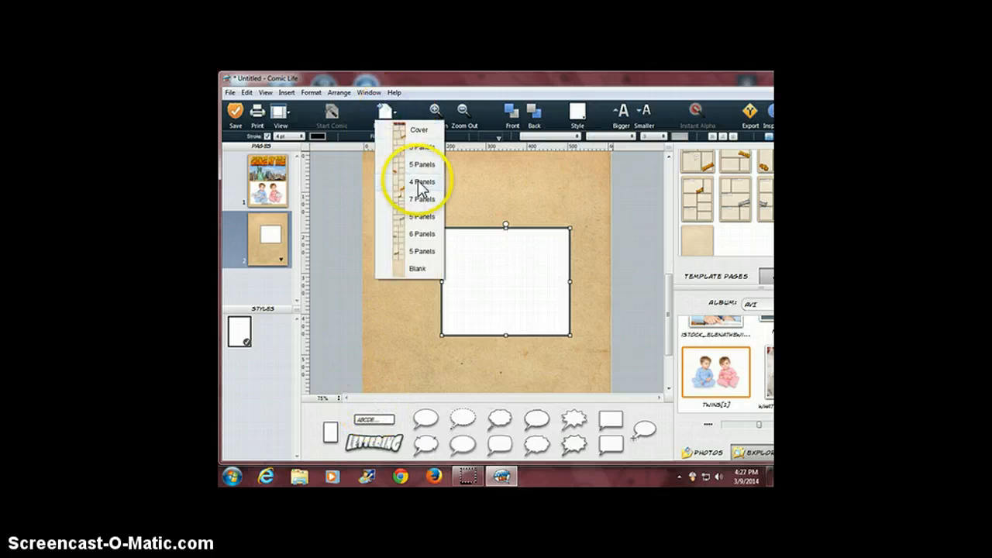
left_click(422, 182)
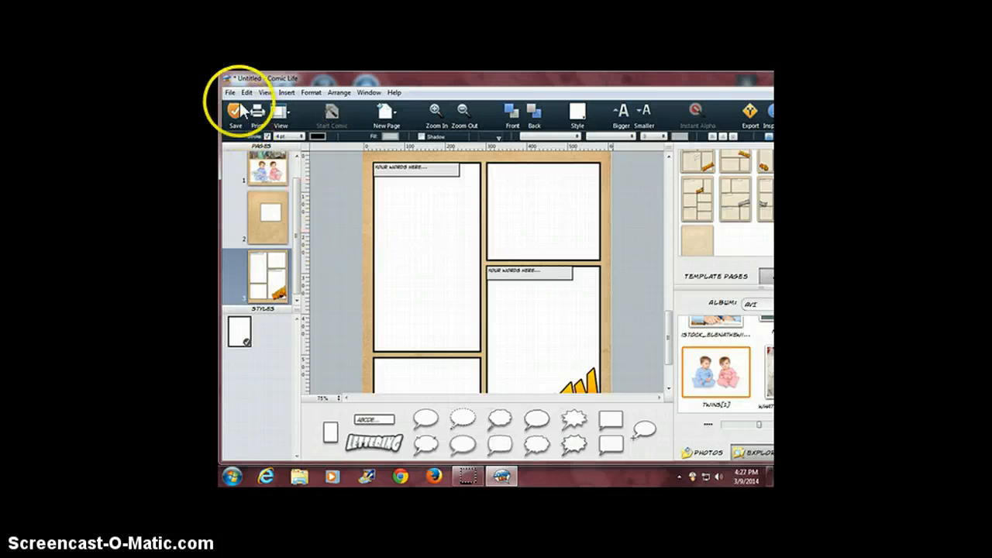
Save As 'My sample project.comiclife'
left_click(229, 92)
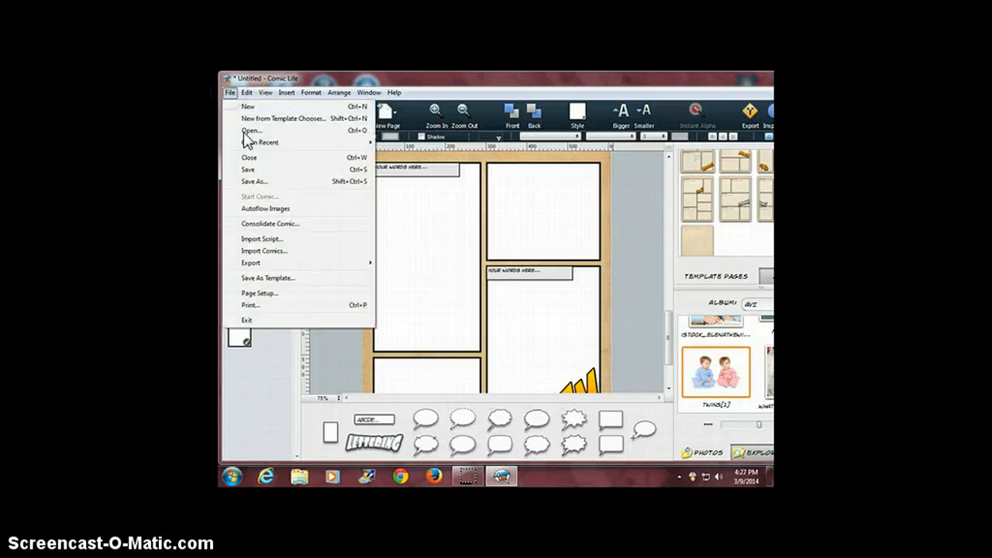
left_click(255, 180)
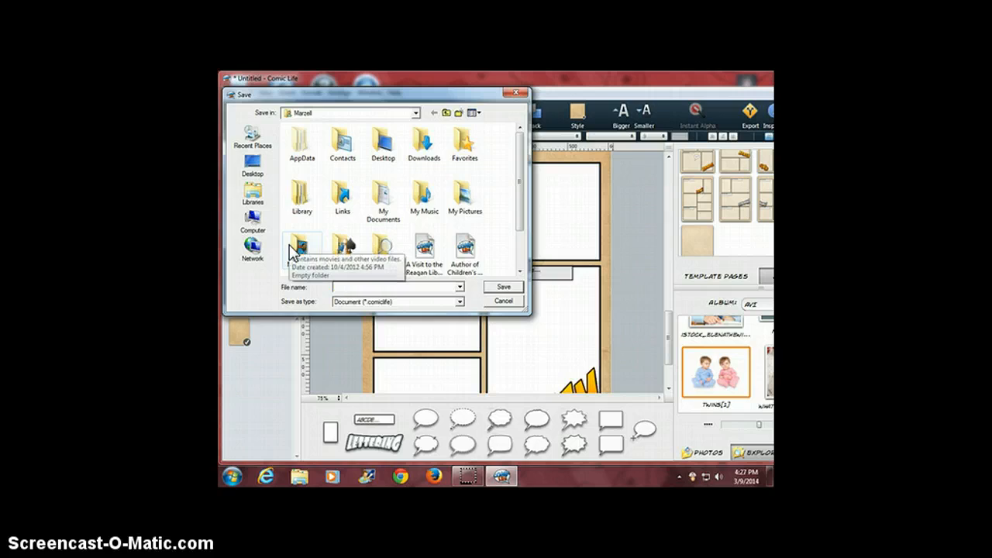
type("My sample project")
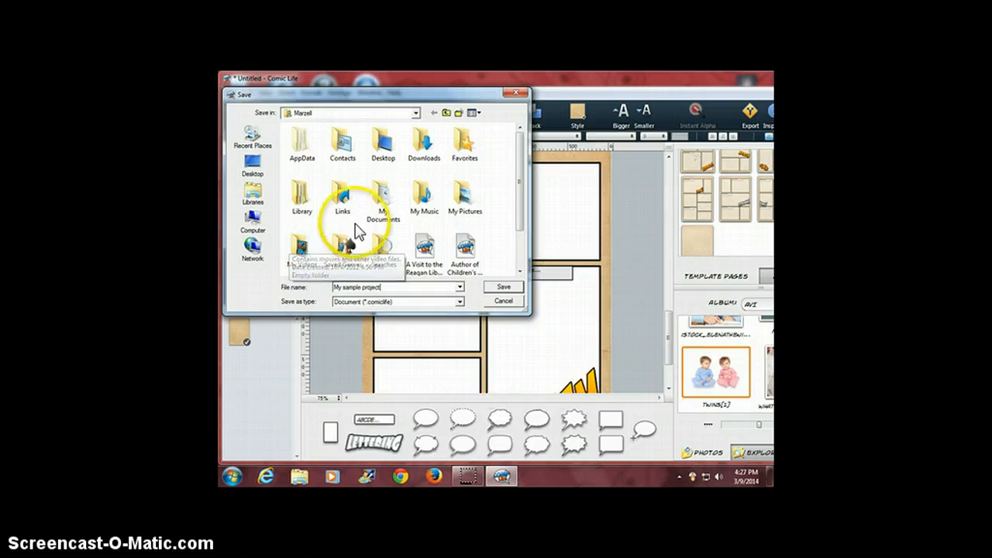
left_click(503, 286)
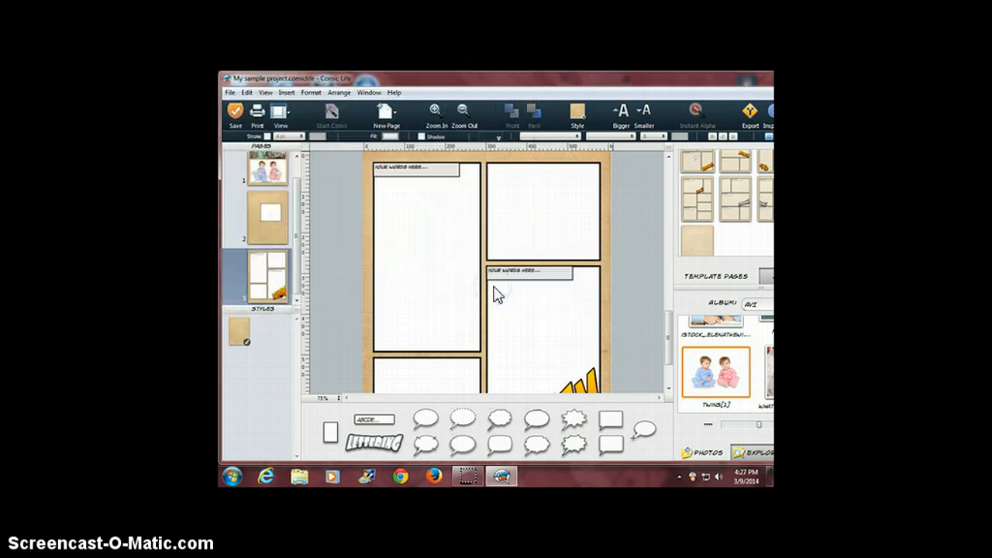